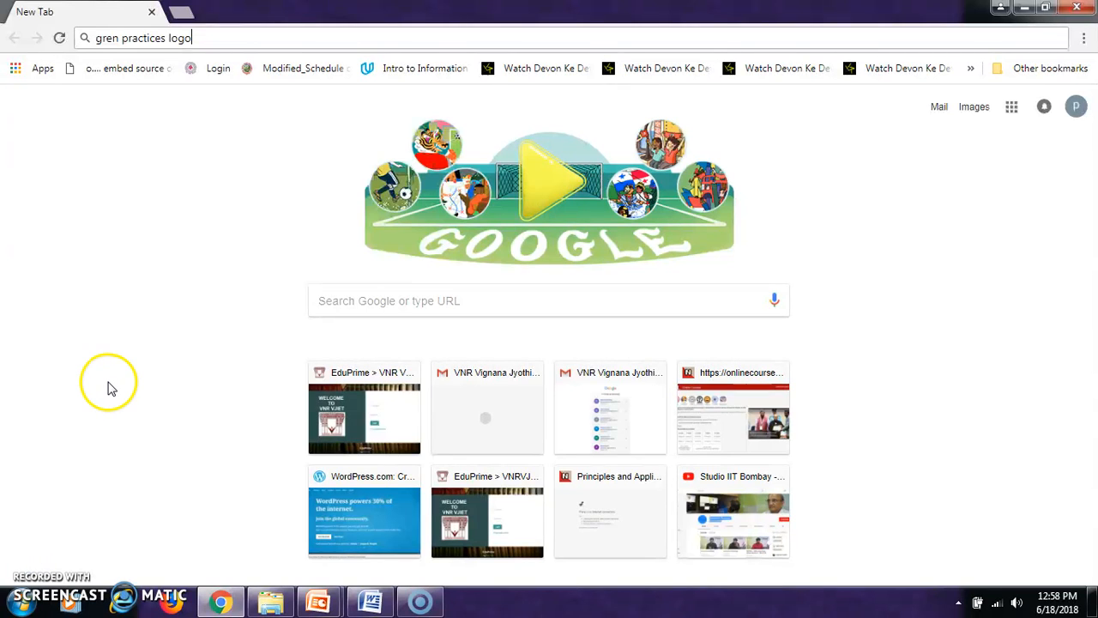
- Clear the old search text and go to wordpress.com
{"action": "key", "text": "BackSpace"}
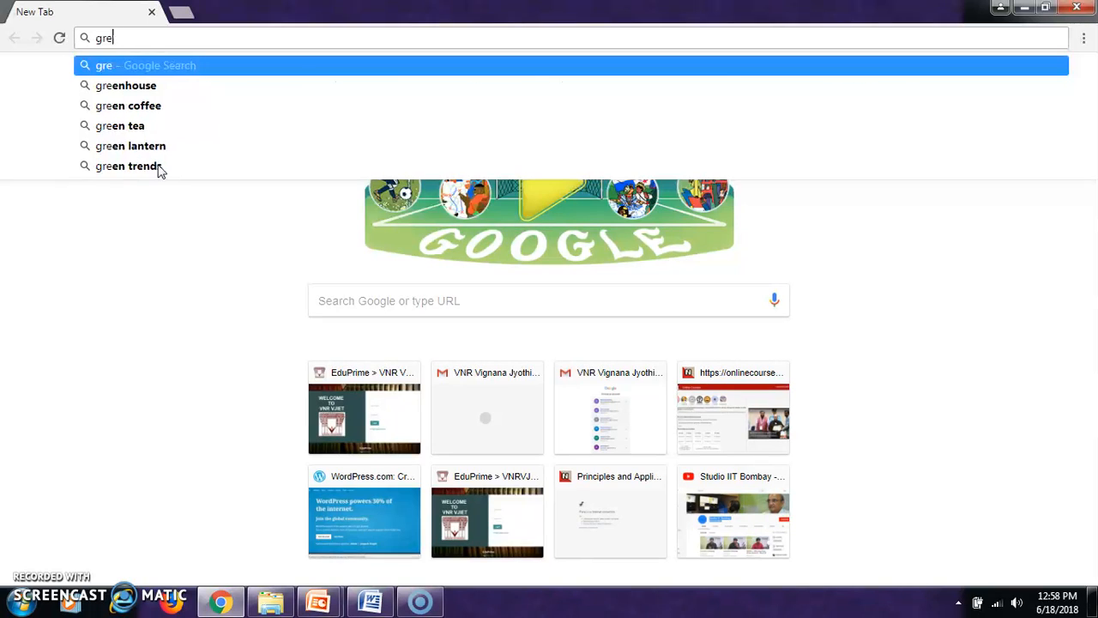
{"action": "type", "text": "wordpress.com"}
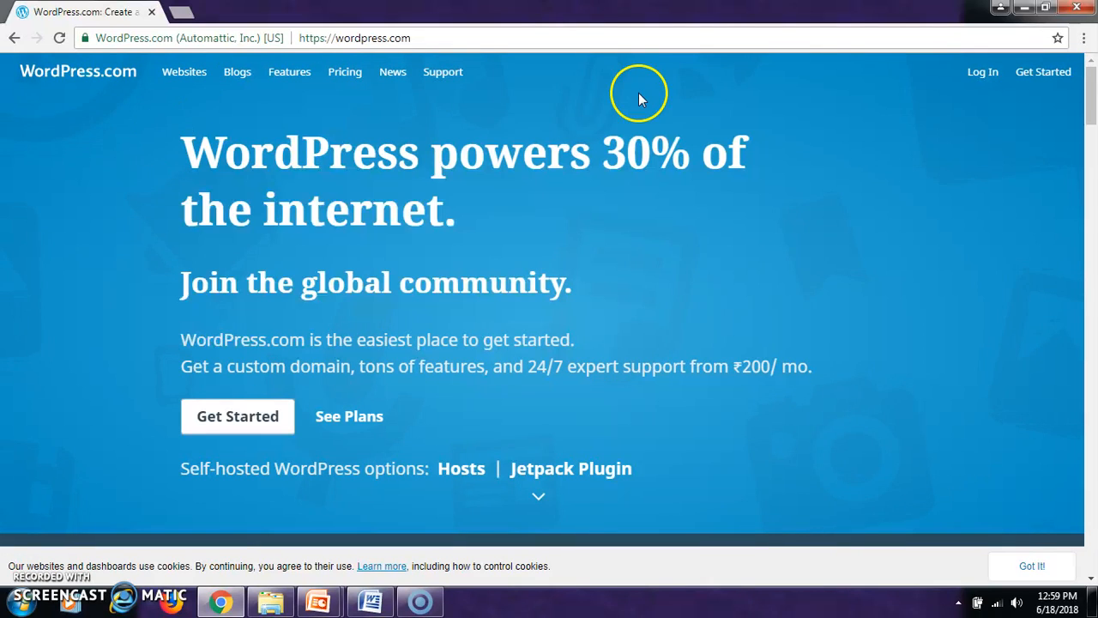
{"action": "mouse_move", "coordinate": [1030, 102]}
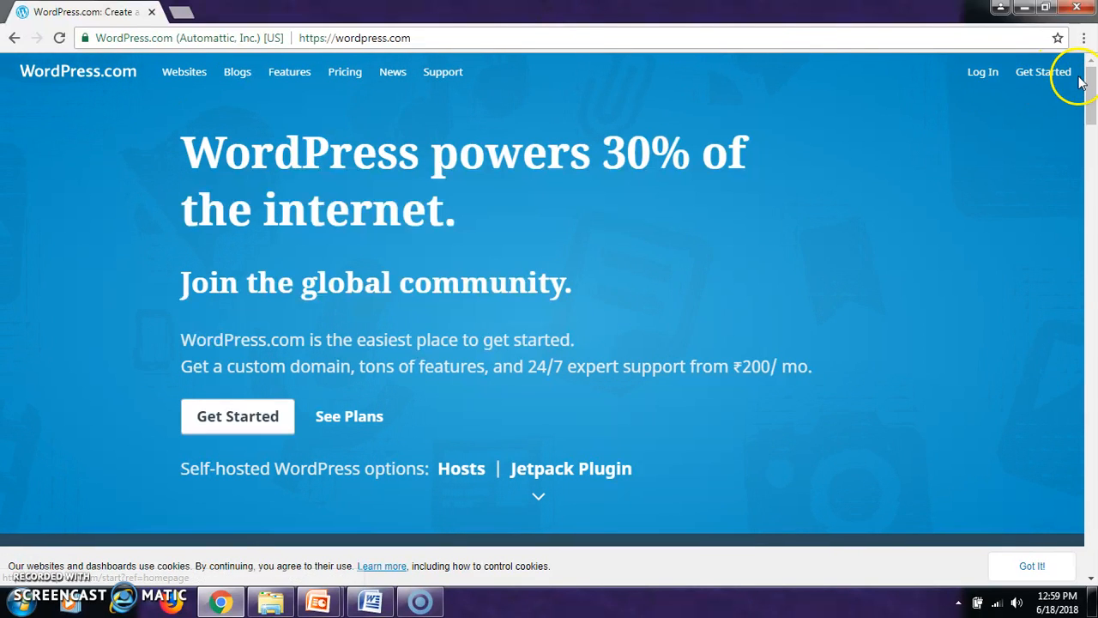
{"action": "mouse_move", "coordinate": [1043, 73]}
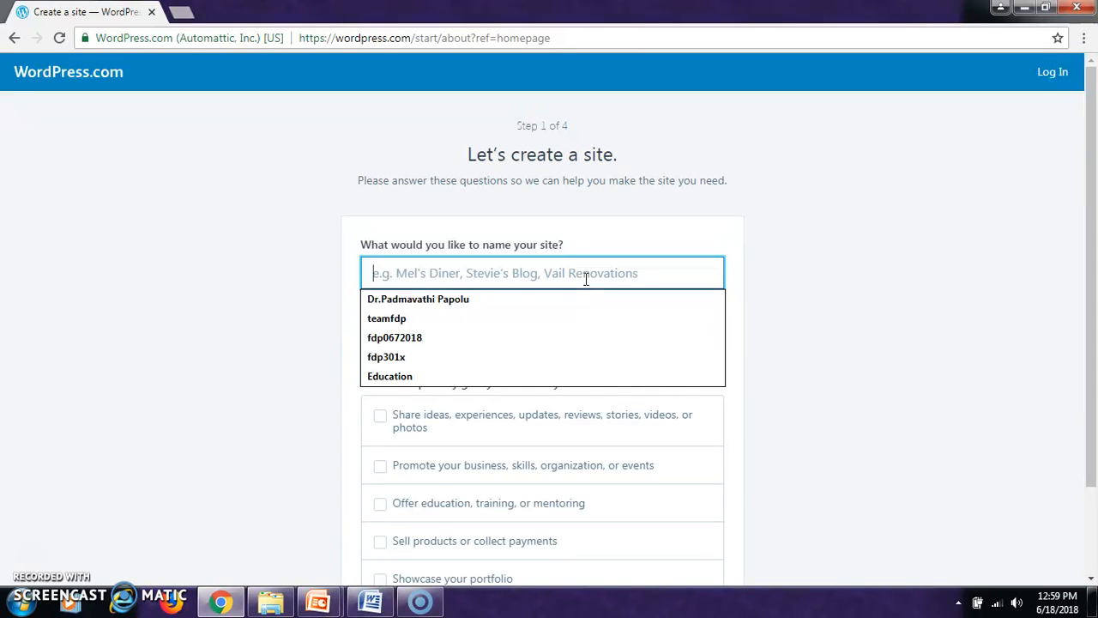
- Enter site name 'education', topic 'mentoring', tick the education goal, and continue
{"action": "type", "text": "education"}
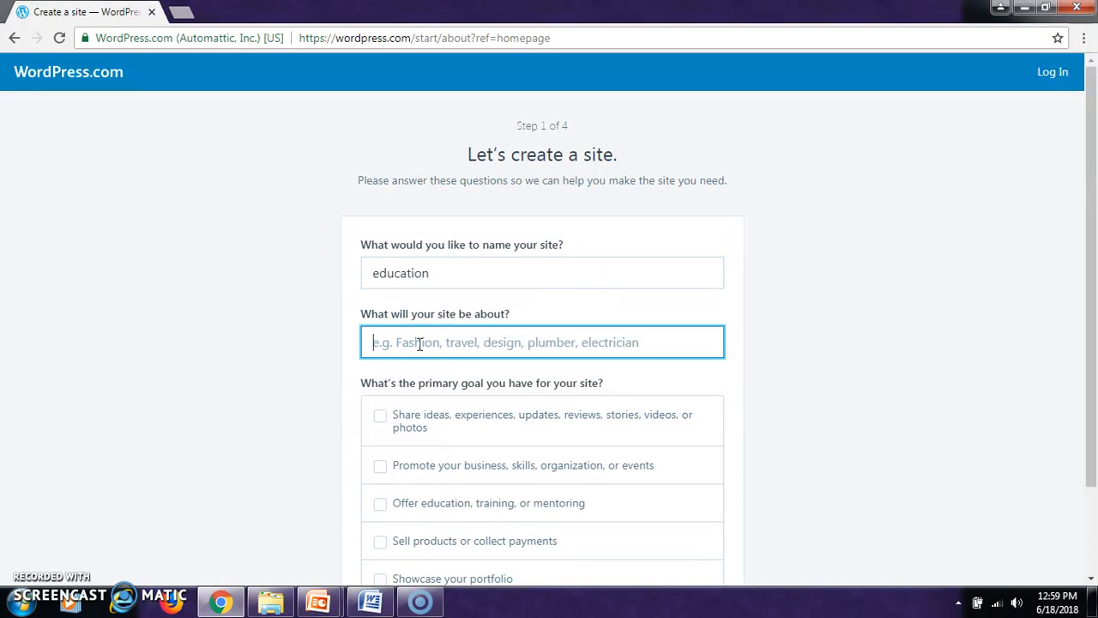
{"action": "type", "text": "mento"}
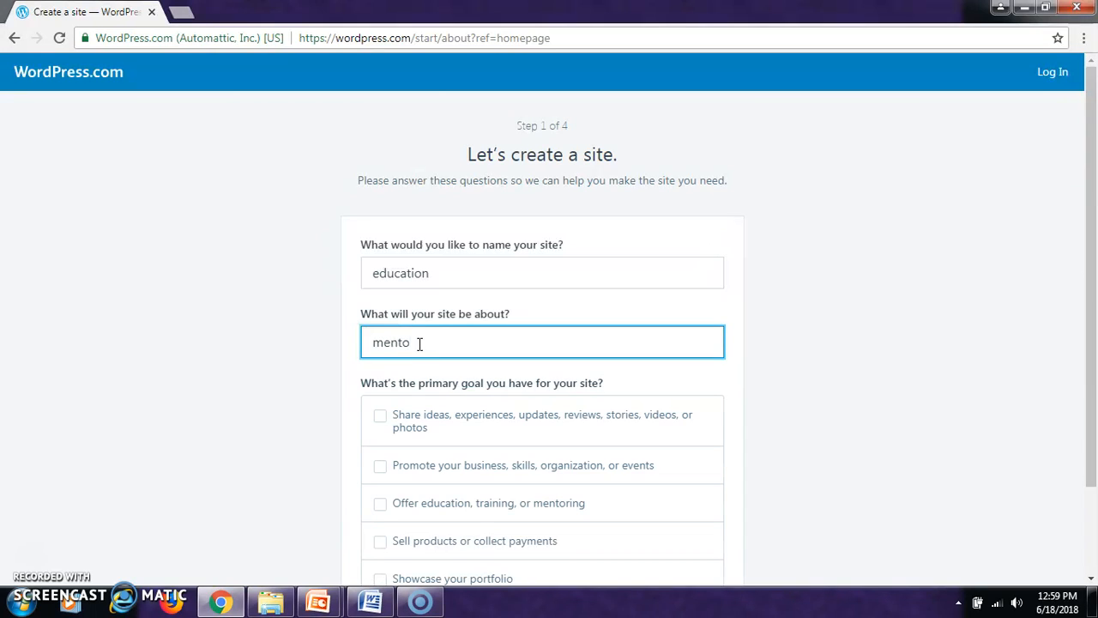
{"action": "type", "text": "ring"}
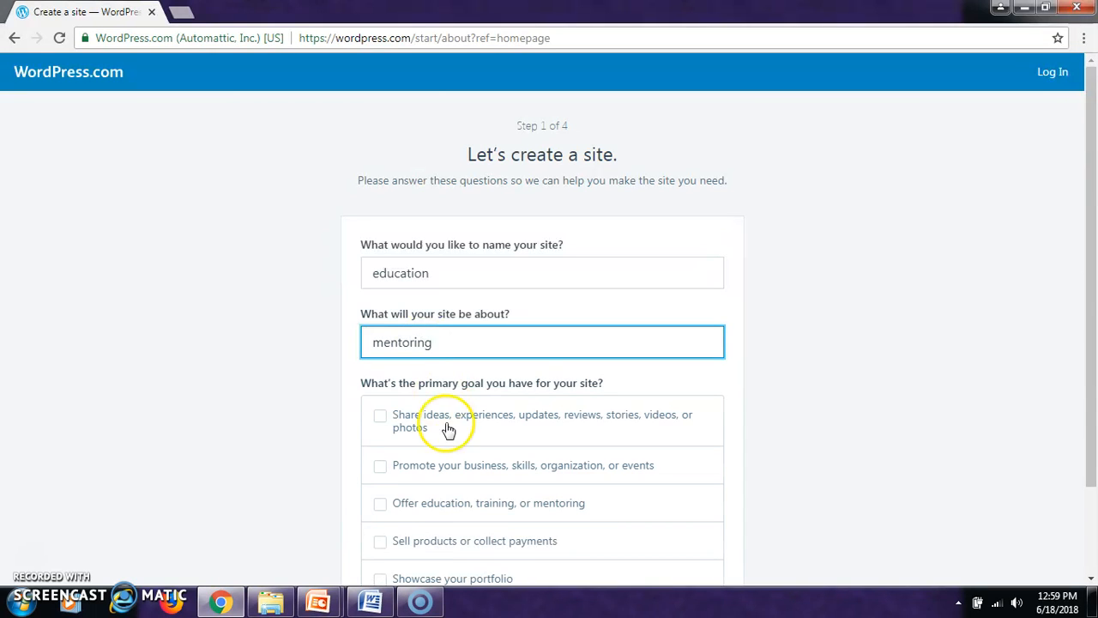
{"action": "scroll", "scroll_direction": "down", "scroll_amount": 3}
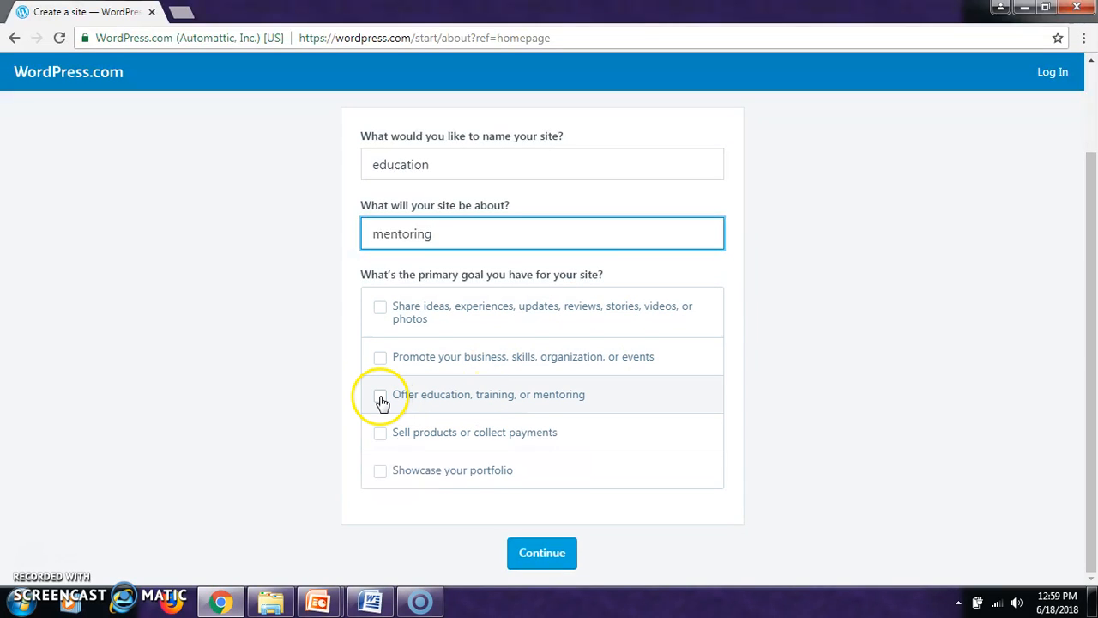
{"action": "left_click", "coordinate": [380, 394]}
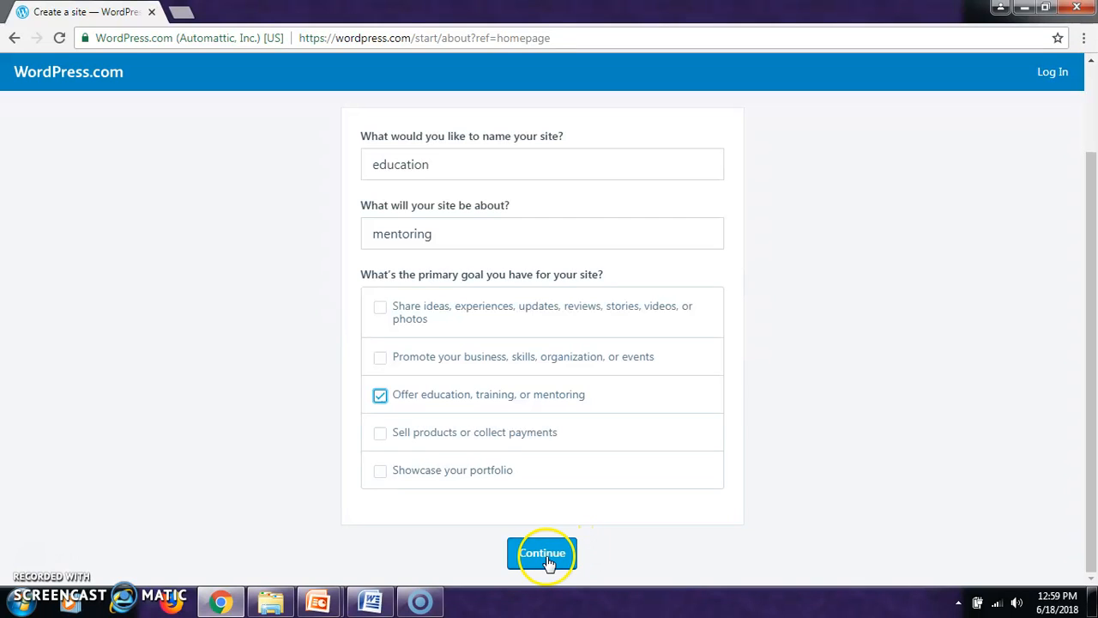
{"action": "left_click", "coordinate": [543, 554]}
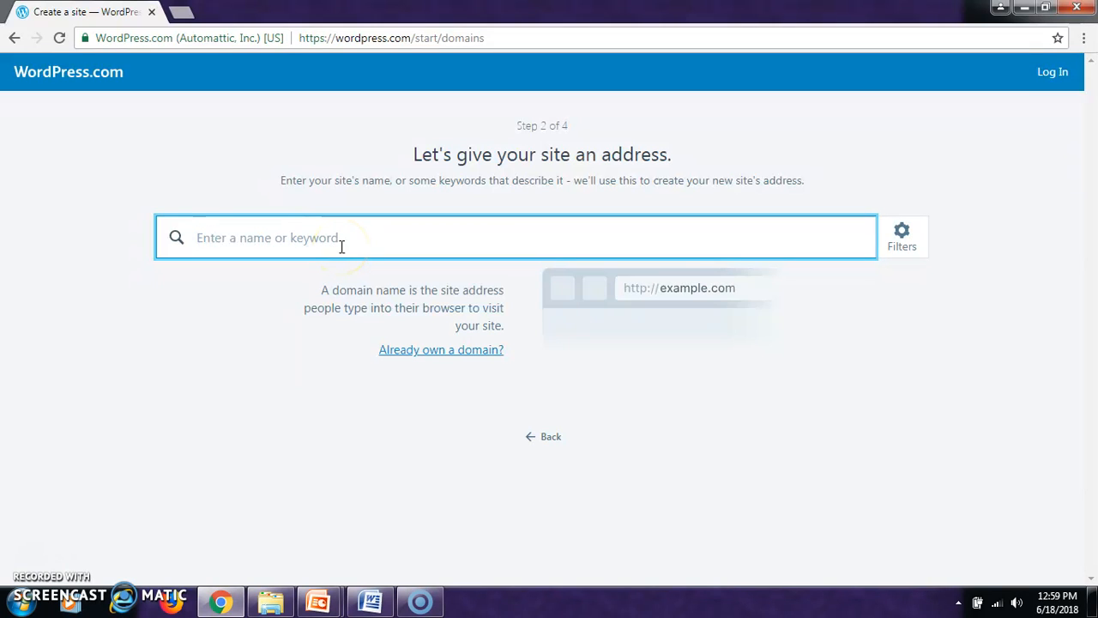
- Search 'mentoring' and select the free mentoring584851223.wordpress.com address
{"action": "type", "text": "mentoring"}
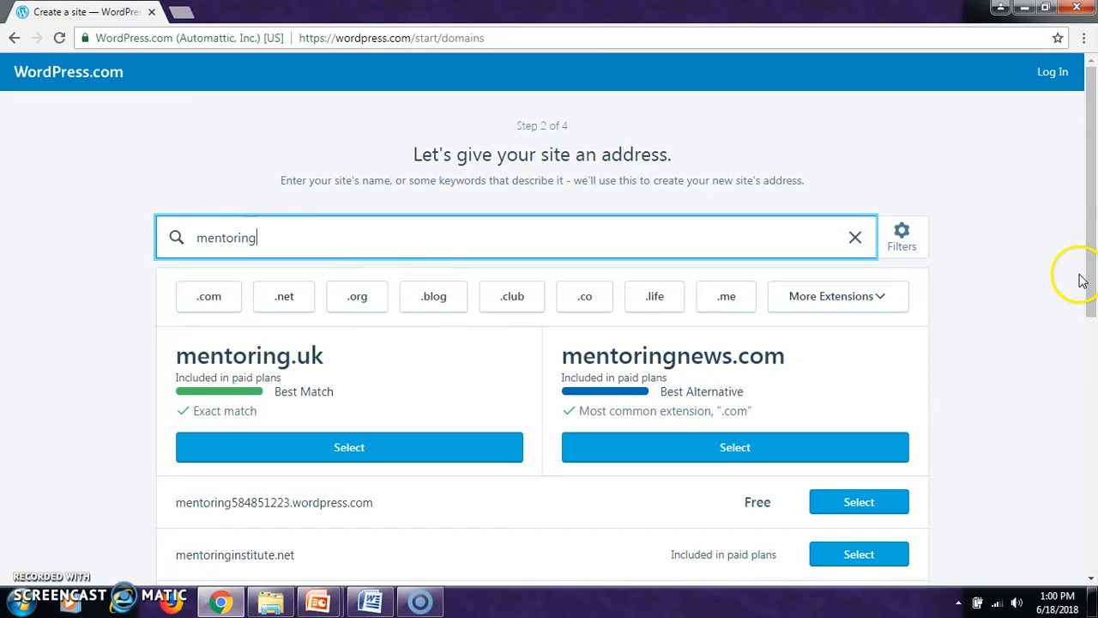
{"action": "scroll", "scroll_direction": "down", "scroll_amount": 3}
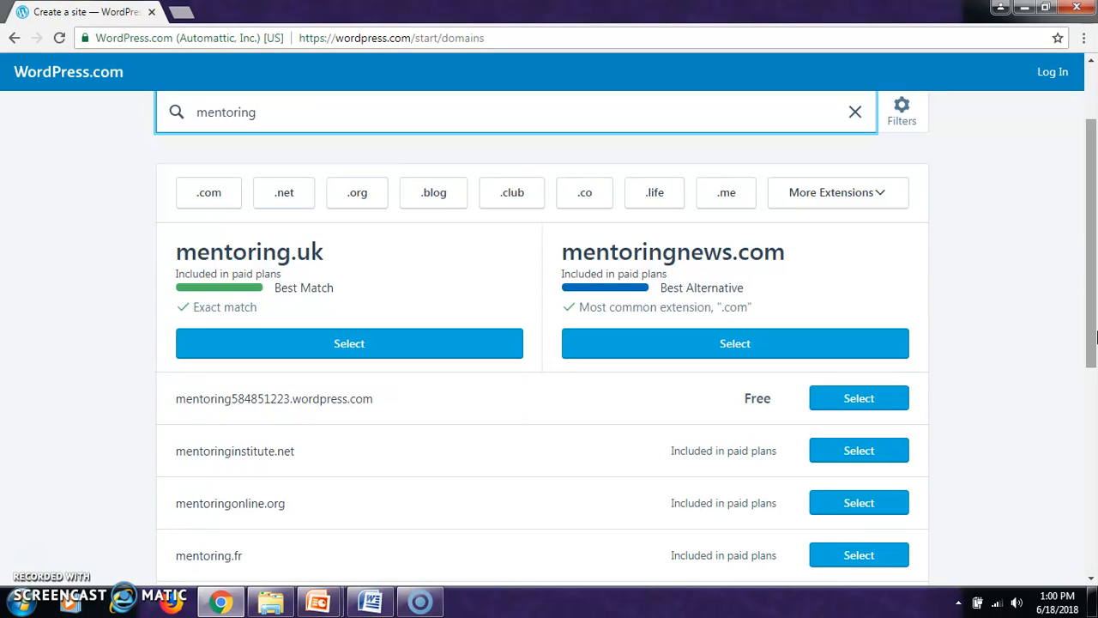
{"action": "mouse_move", "coordinate": [913, 403]}
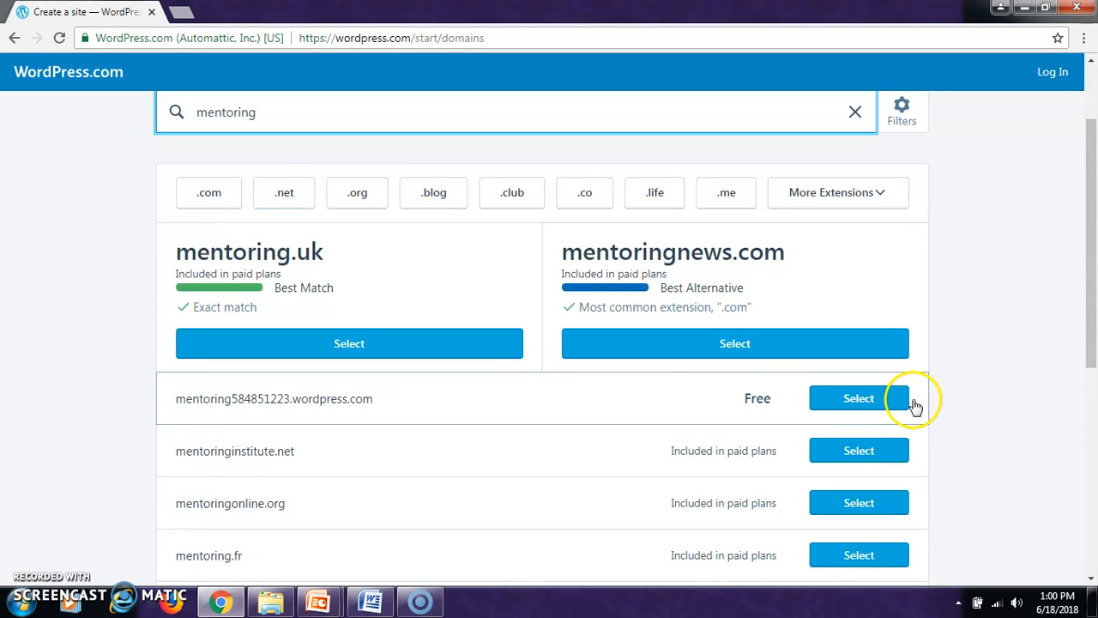
{"action": "left_click", "coordinate": [858, 398]}
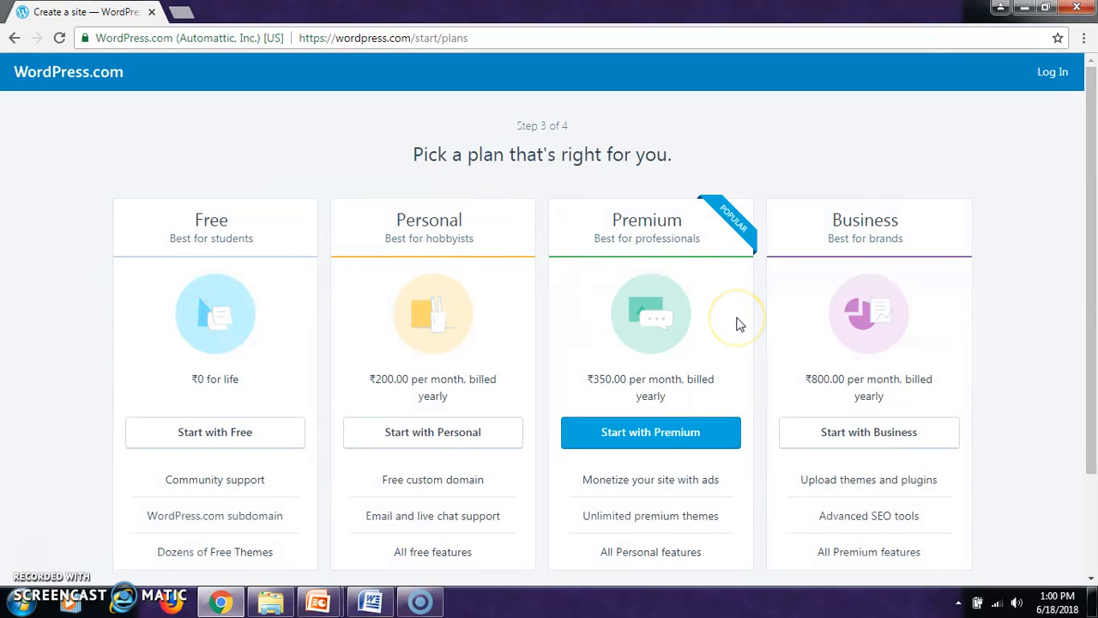
{"action": "mouse_move", "coordinate": [739, 322]}
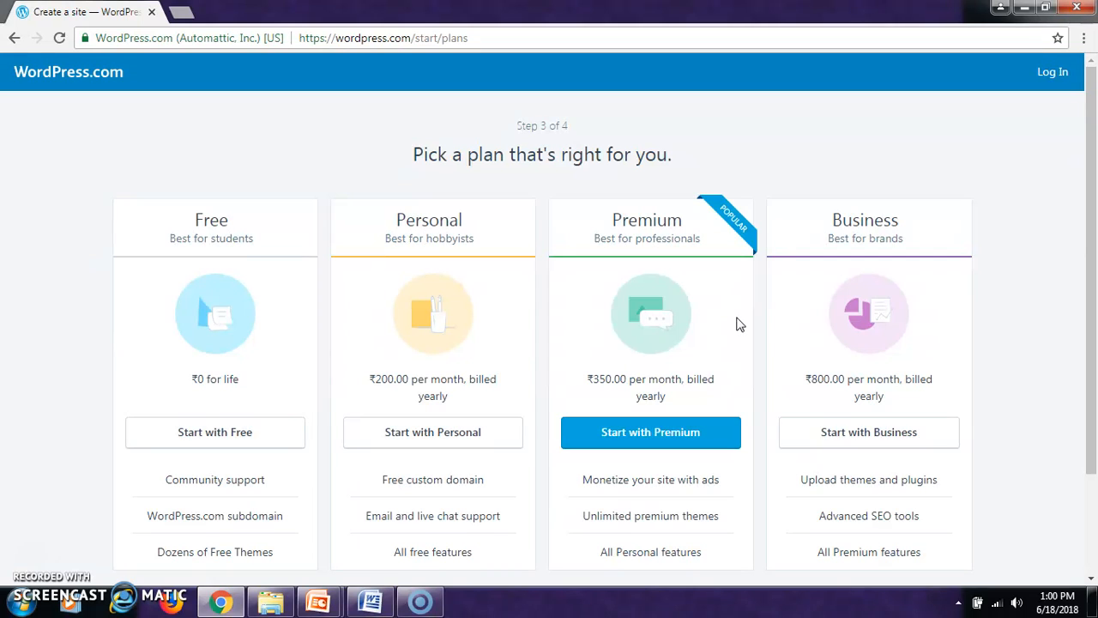
{"action": "mouse_move", "coordinate": [674, 268]}
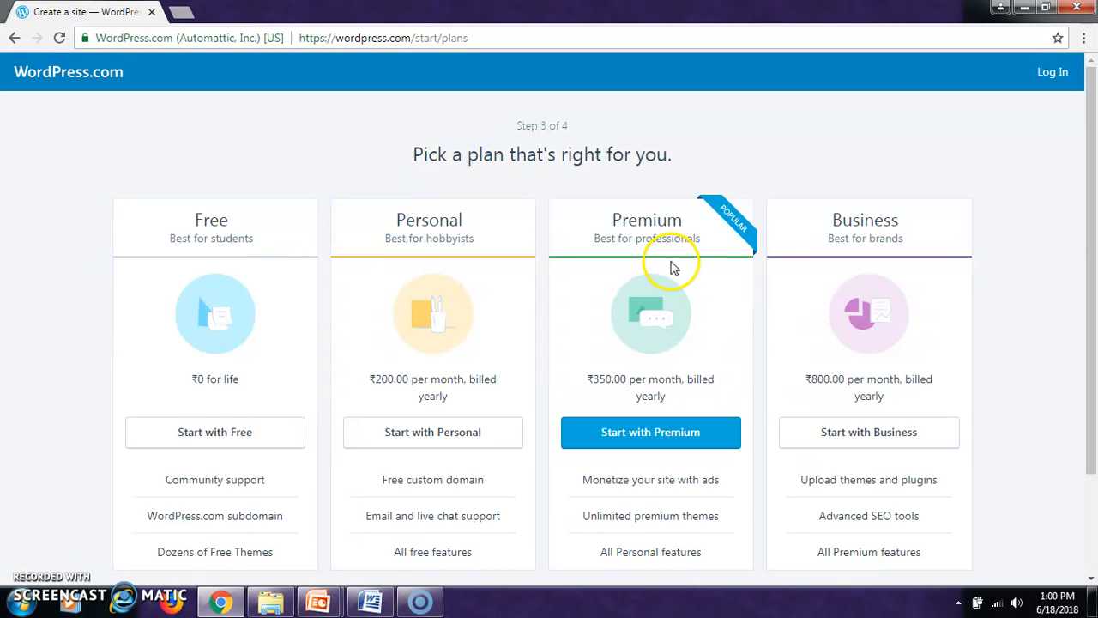
{"action": "mouse_move", "coordinate": [489, 162]}
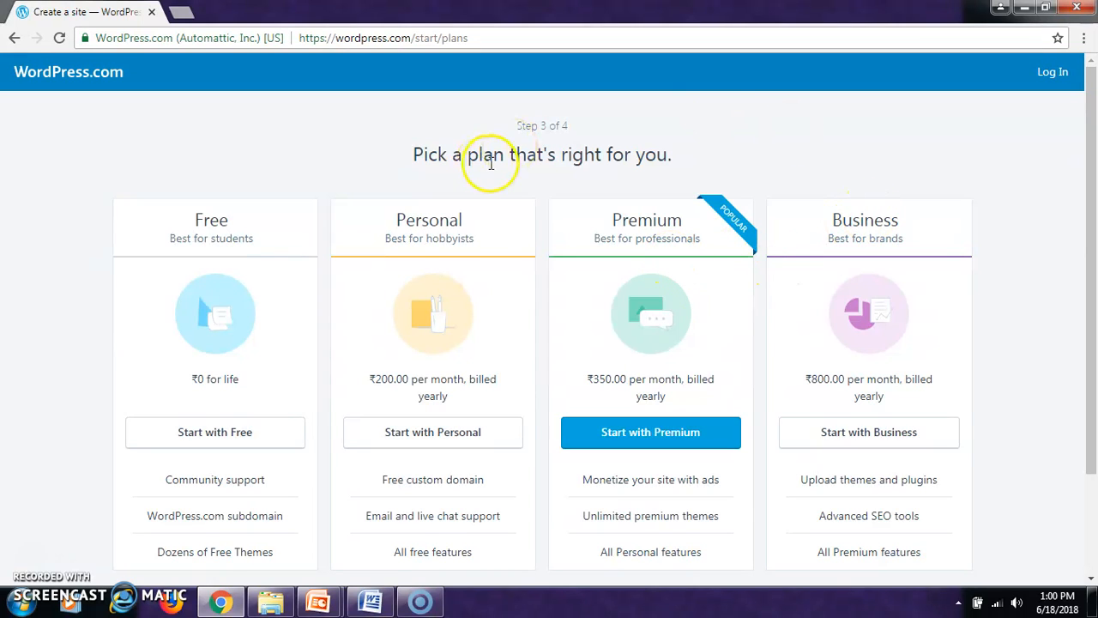
{"action": "mouse_move", "coordinate": [440, 240]}
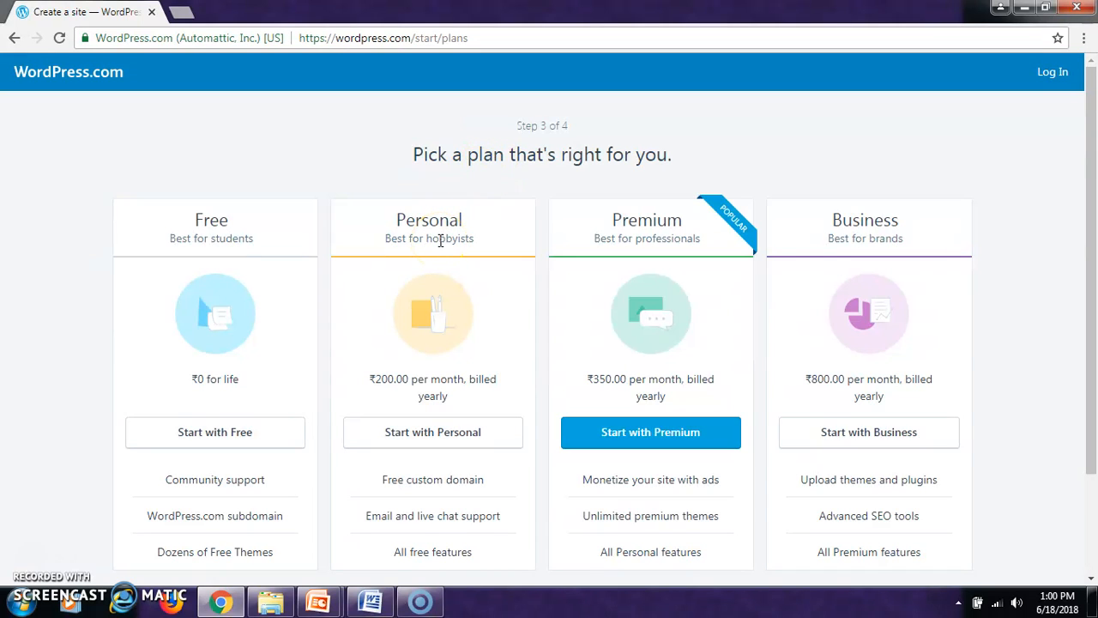
{"action": "mouse_move", "coordinate": [427, 268]}
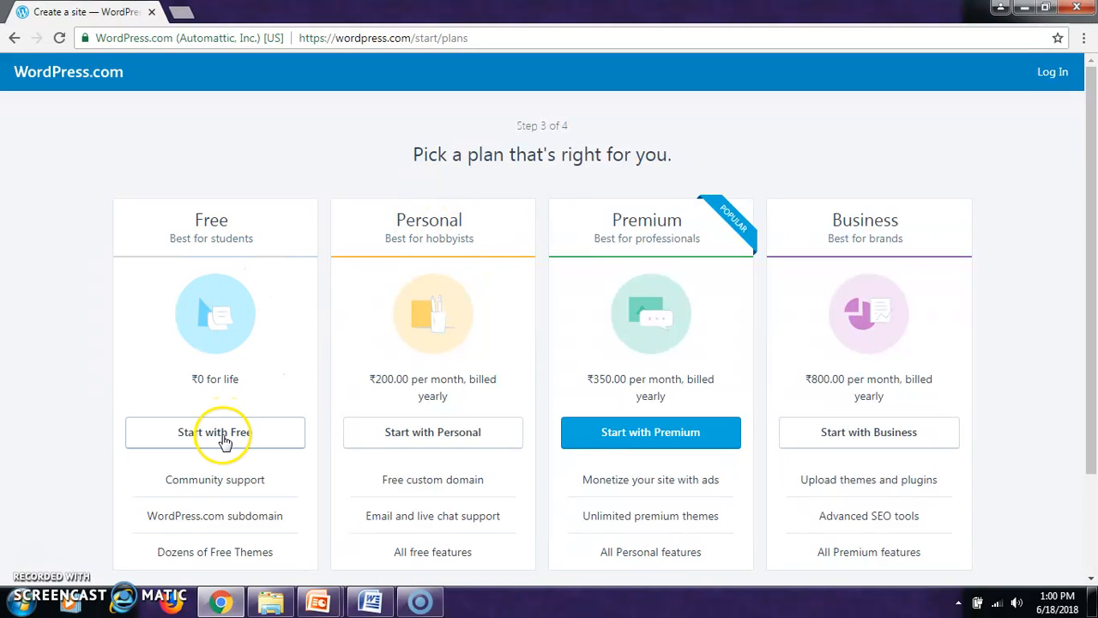
- Choose 'Start with Free' on the plans page
{"action": "left_click", "coordinate": [215, 433]}
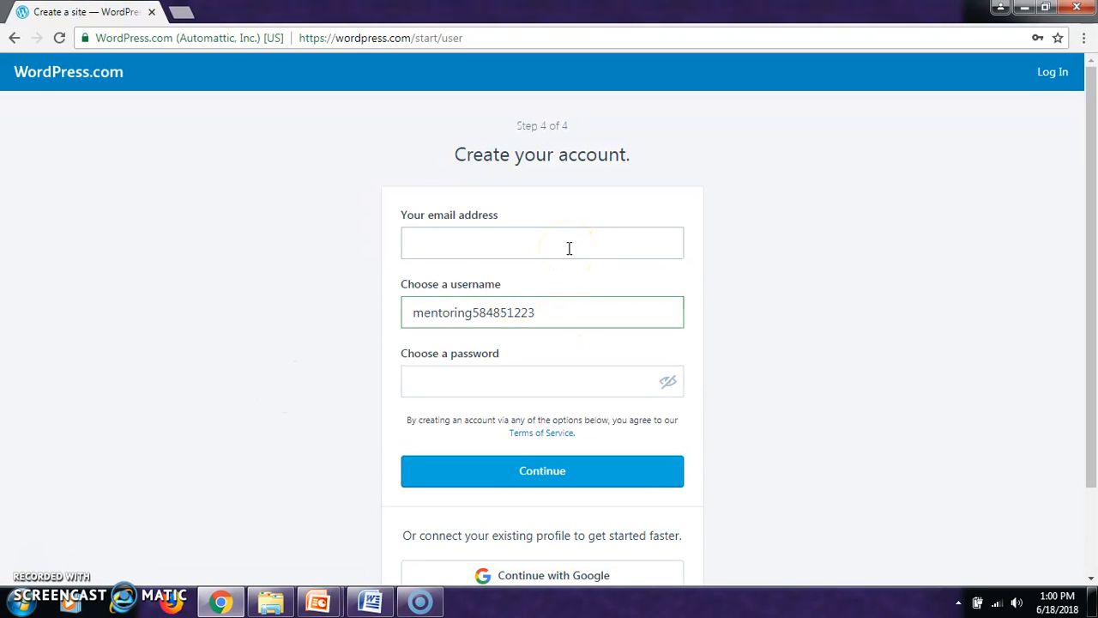
{"action": "mouse_move", "coordinate": [557, 406]}
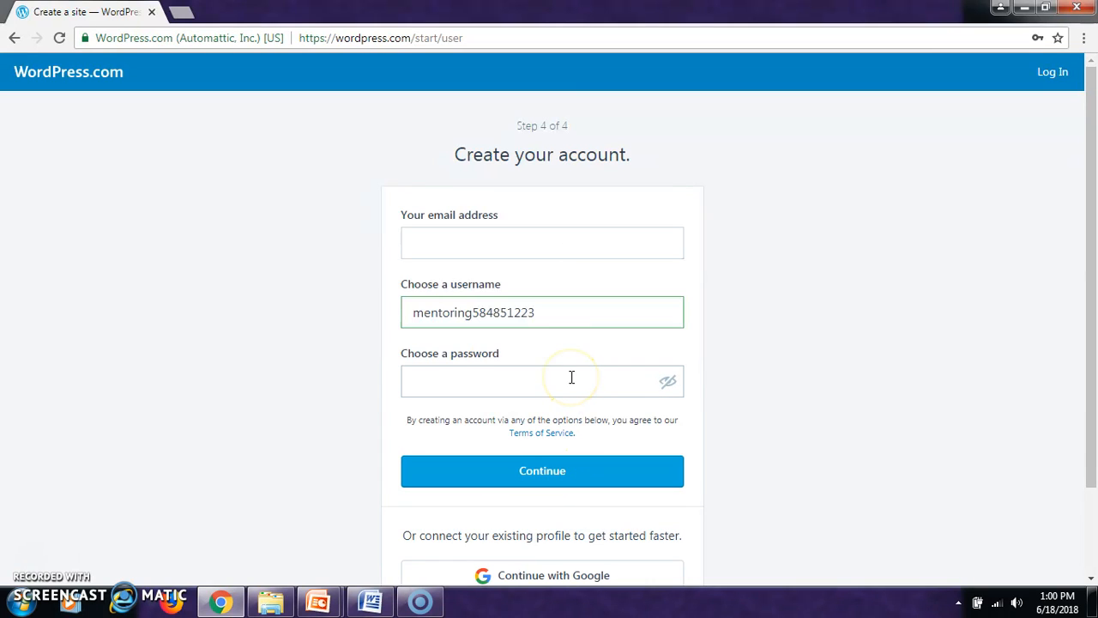
{"action": "mouse_move", "coordinate": [911, 303]}
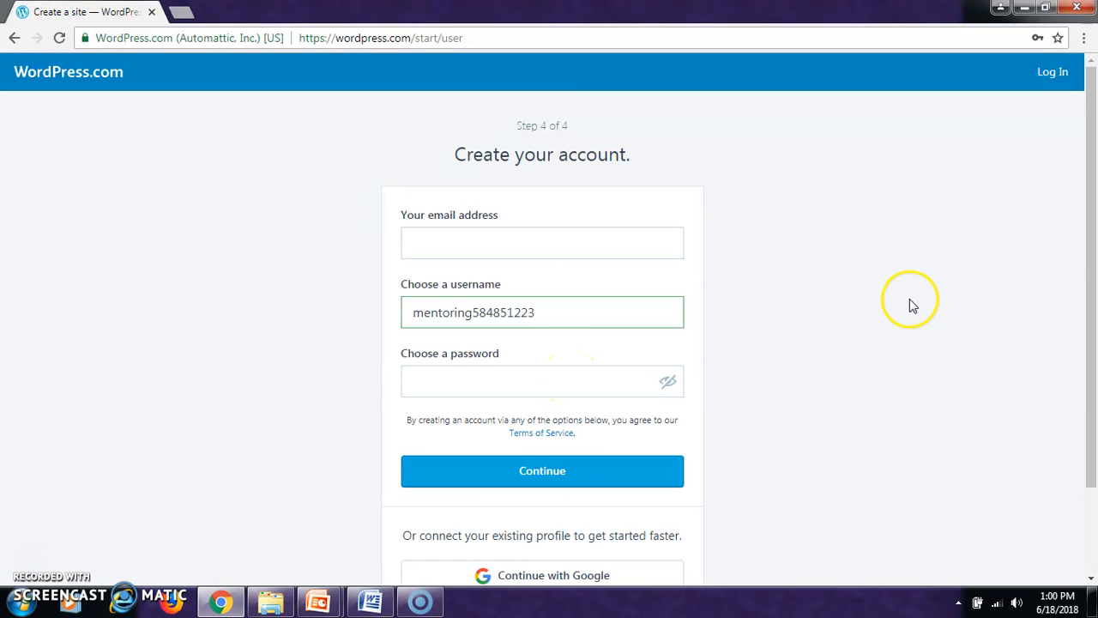
{"action": "mouse_move", "coordinate": [991, 185]}
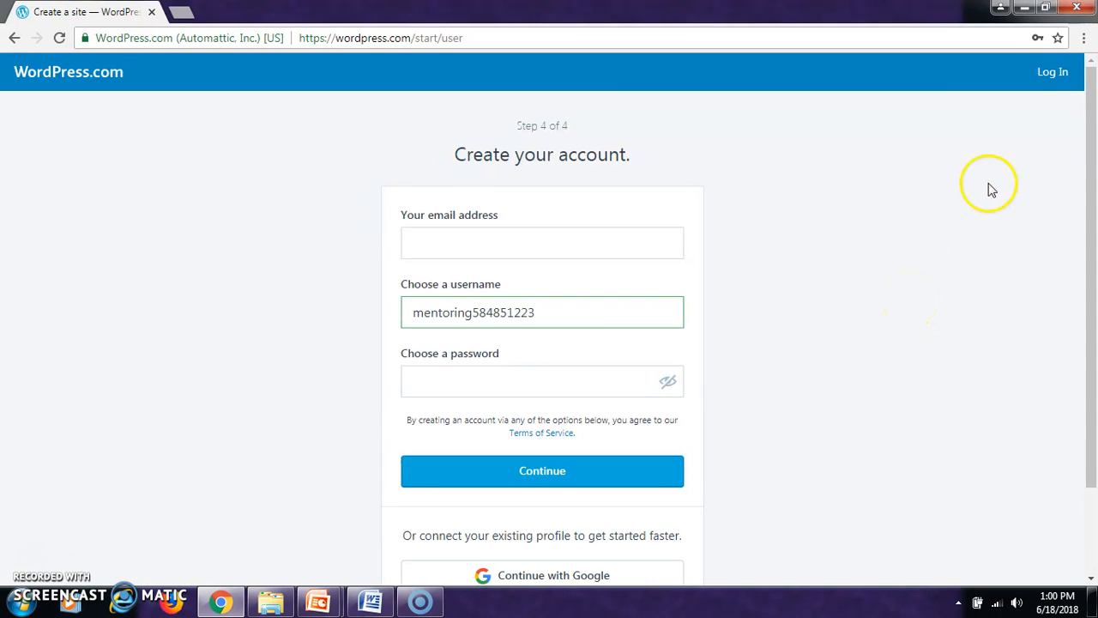
{"action": "left_click", "coordinate": [1053, 71]}
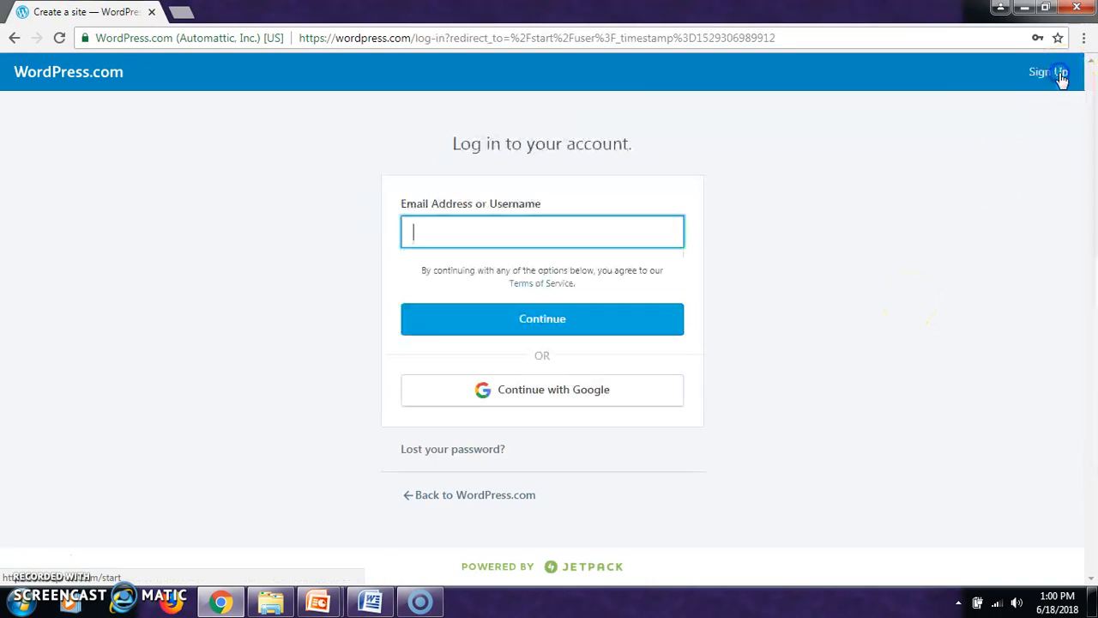
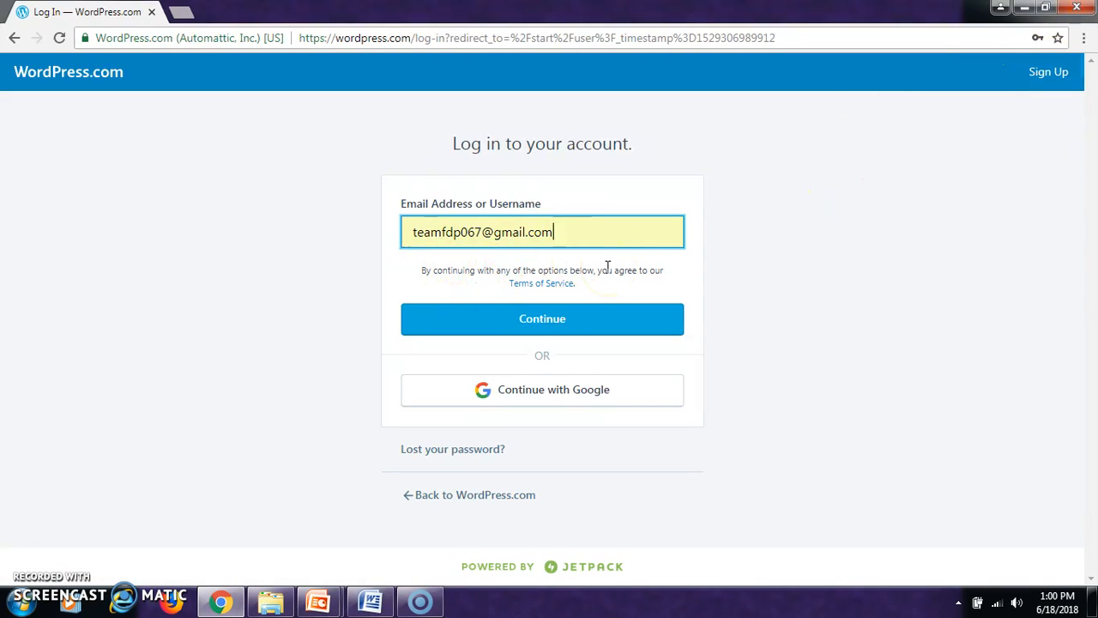
{"action": "left_click", "coordinate": [542, 319]}
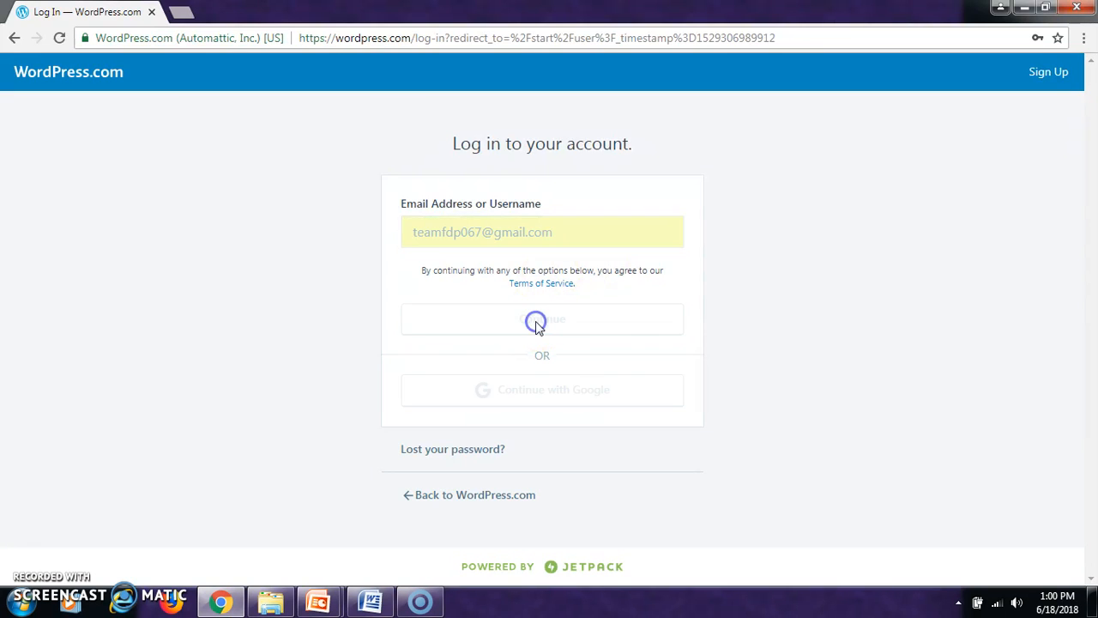
{"action": "left_click", "coordinate": [541, 319]}
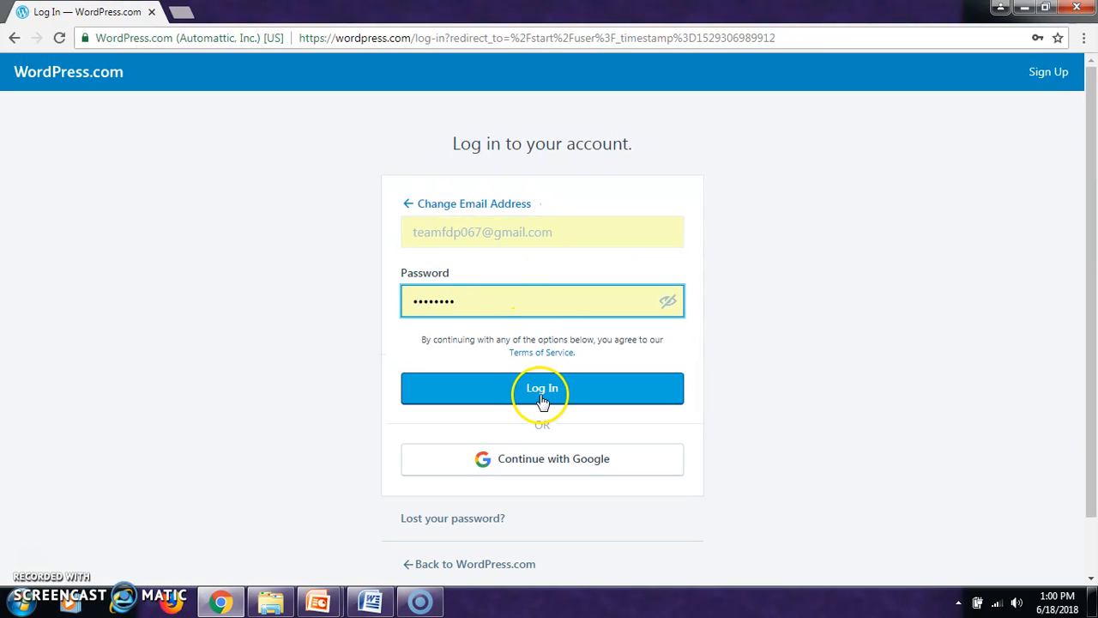
{"action": "left_click", "coordinate": [542, 388]}
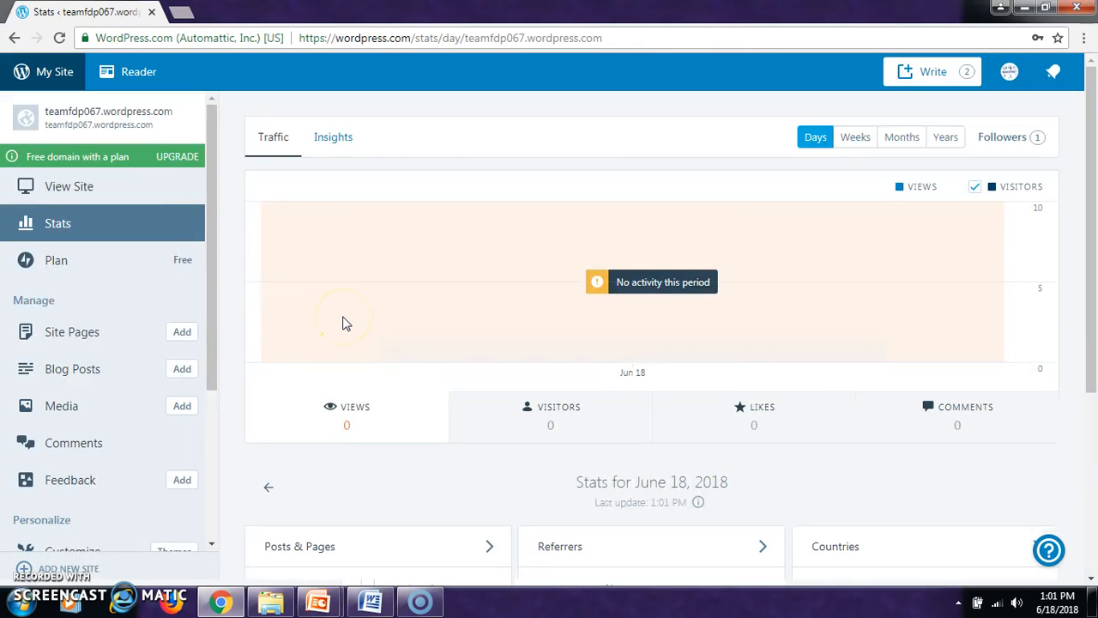
{"action": "mouse_move", "coordinate": [161, 187]}
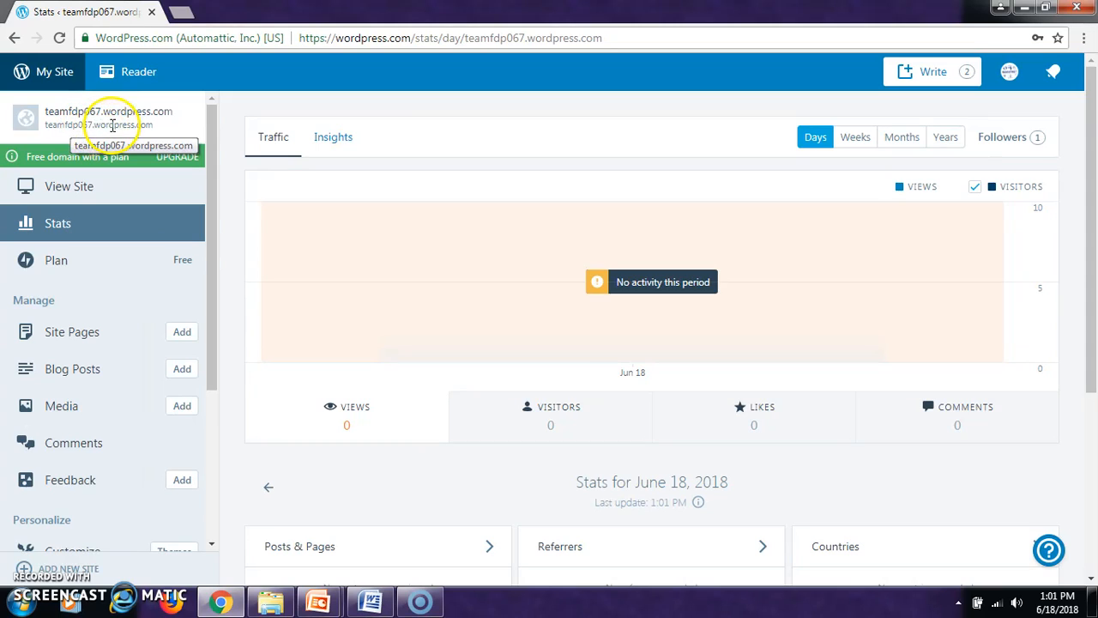
{"action": "mouse_move", "coordinate": [176, 128]}
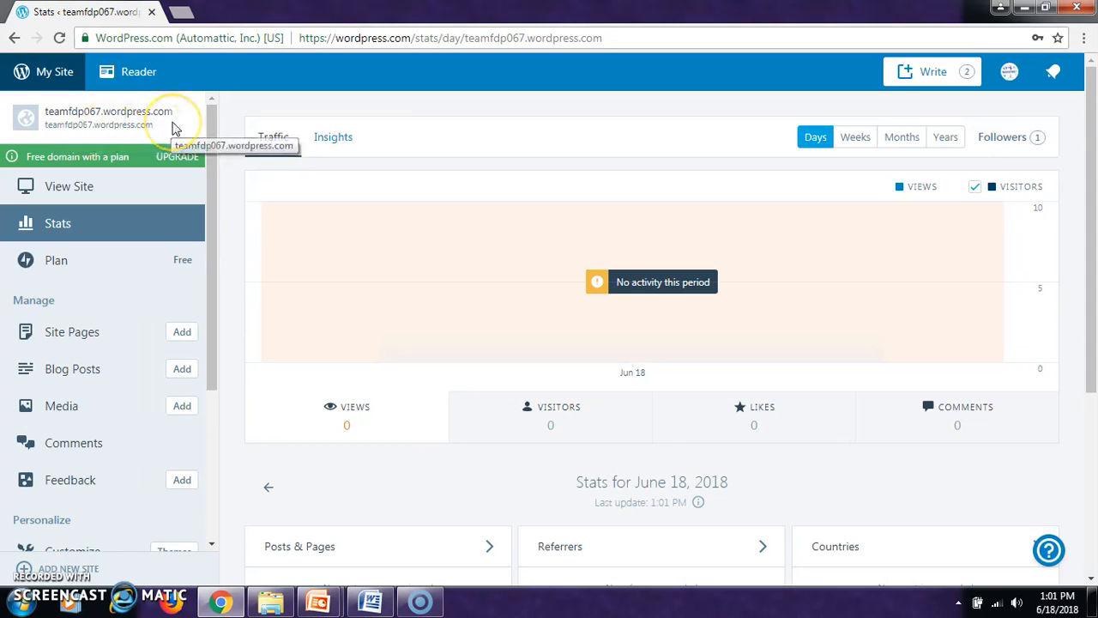
{"action": "mouse_move", "coordinate": [1008, 70]}
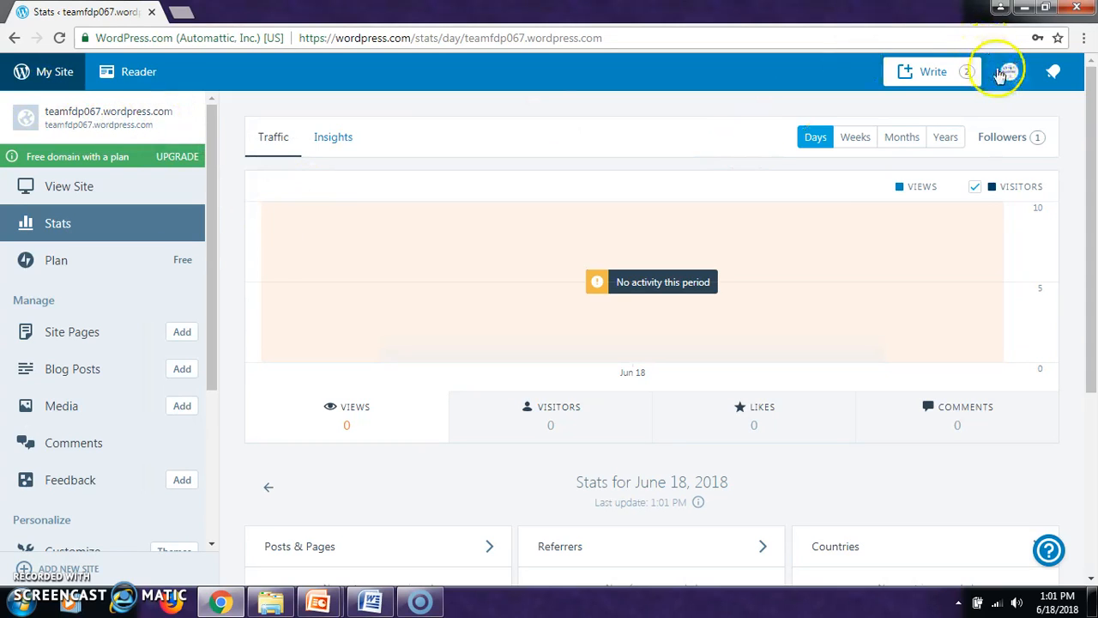
{"action": "left_click", "coordinate": [1008, 71]}
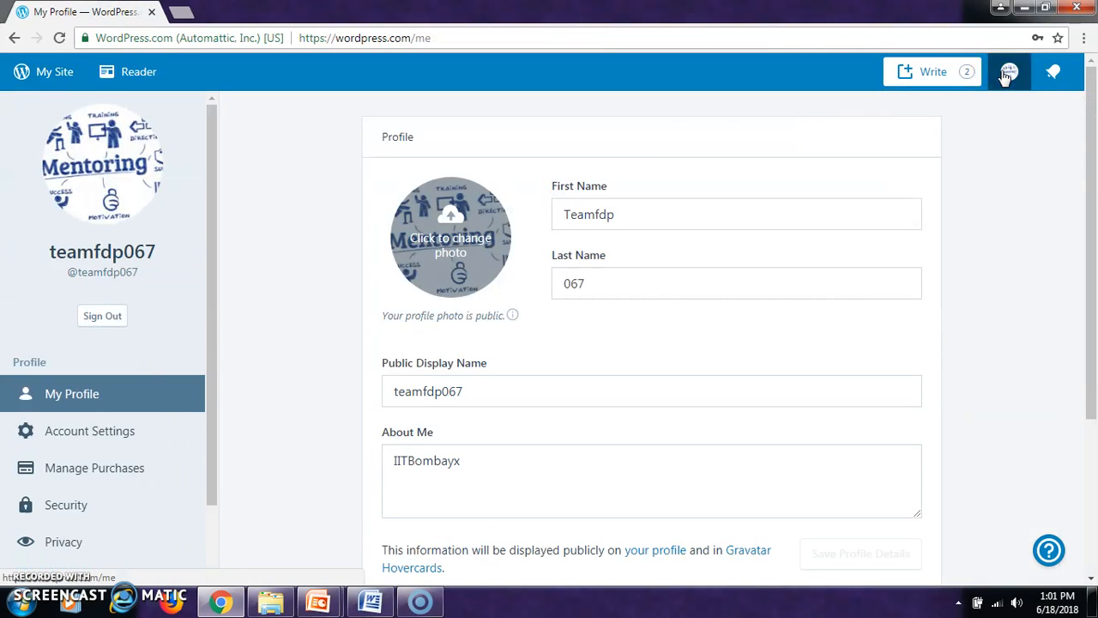
{"action": "mouse_move", "coordinate": [309, 206]}
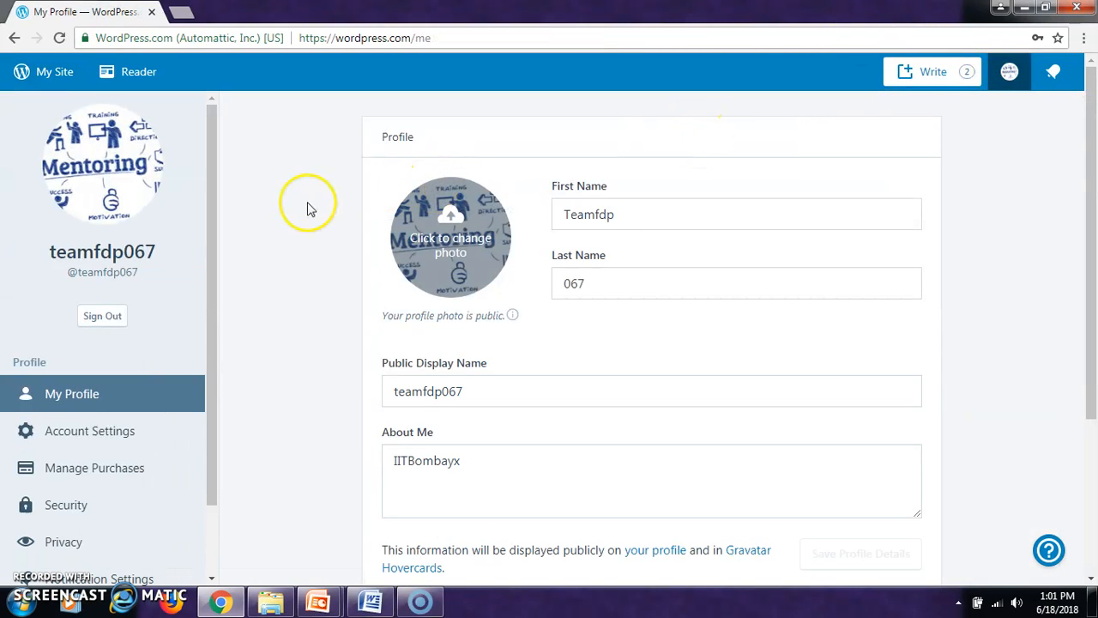
{"action": "left_click", "coordinate": [649, 213]}
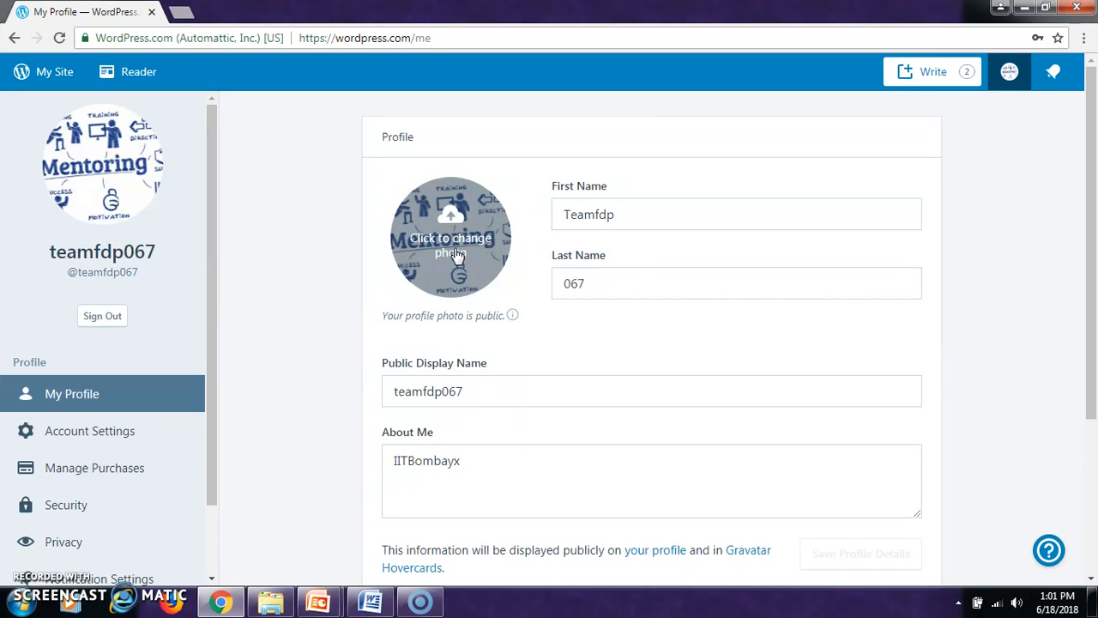
{"action": "mouse_move", "coordinate": [225, 347]}
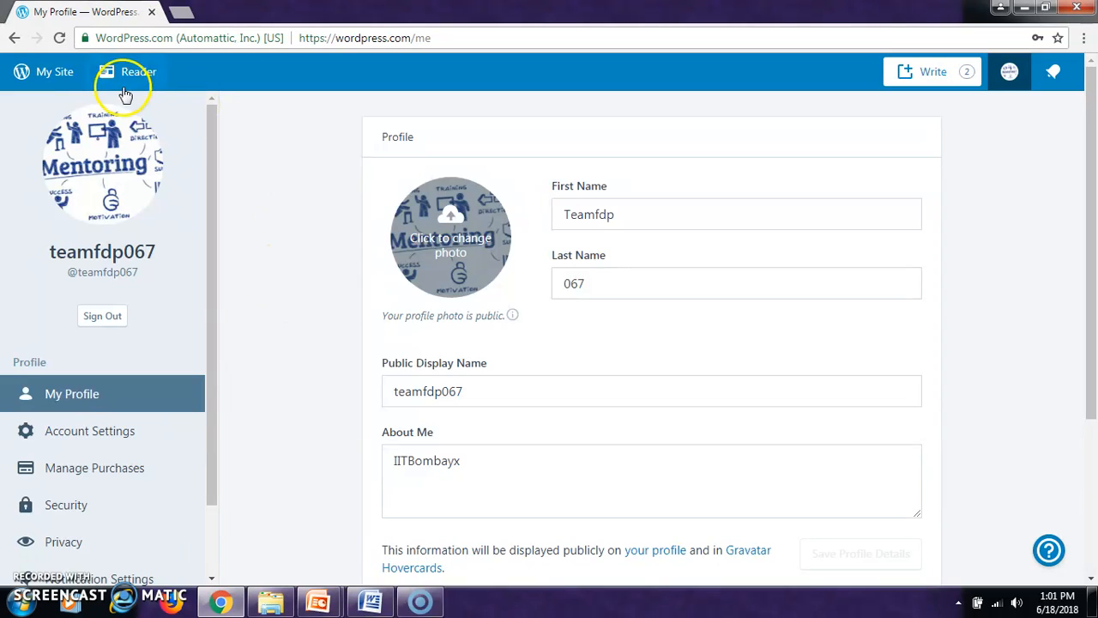
{"action": "left_click", "coordinate": [55, 71]}
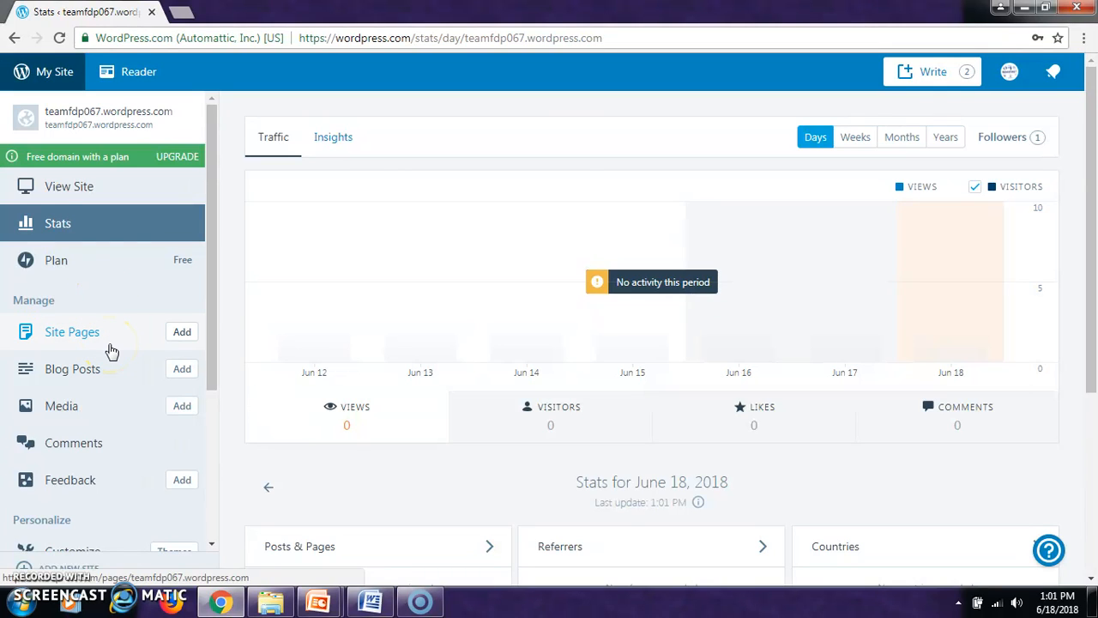
{"action": "mouse_move", "coordinate": [73, 187]}
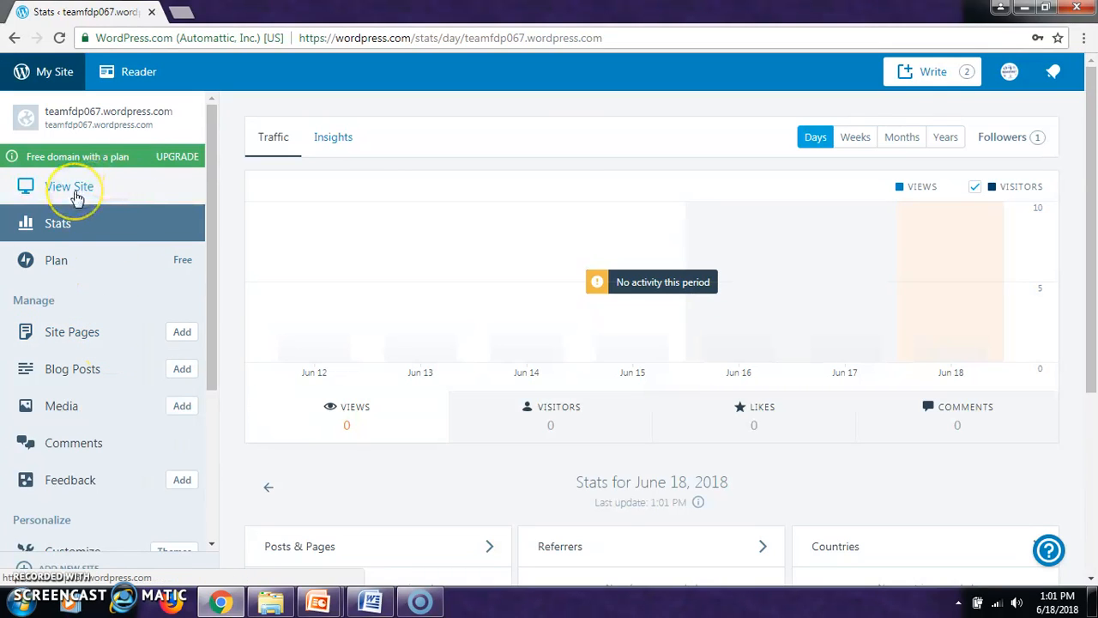
{"action": "mouse_move", "coordinate": [55, 260]}
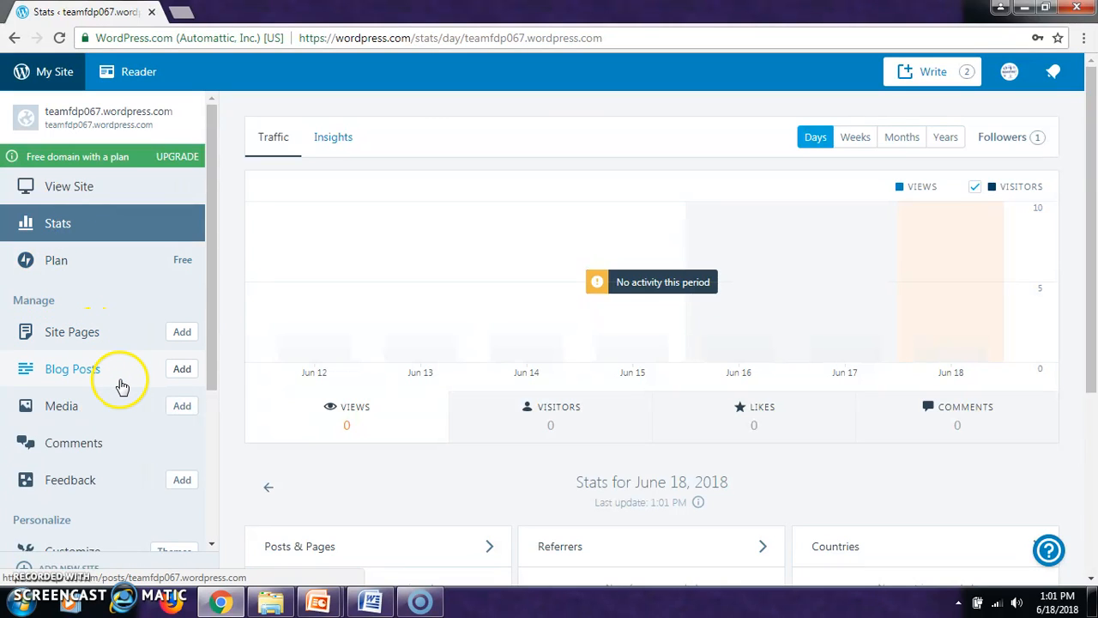
- Open the Themes gallery from the left sidebar
{"action": "scroll", "scroll_direction": "down", "scroll_amount": 3}
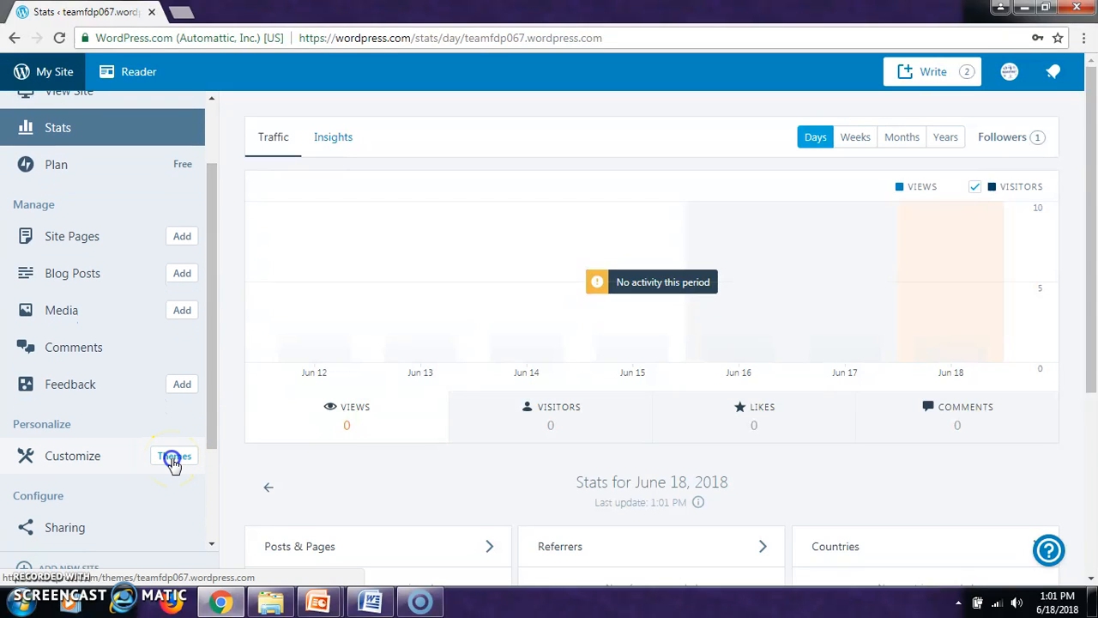
{"action": "left_click", "coordinate": [174, 456]}
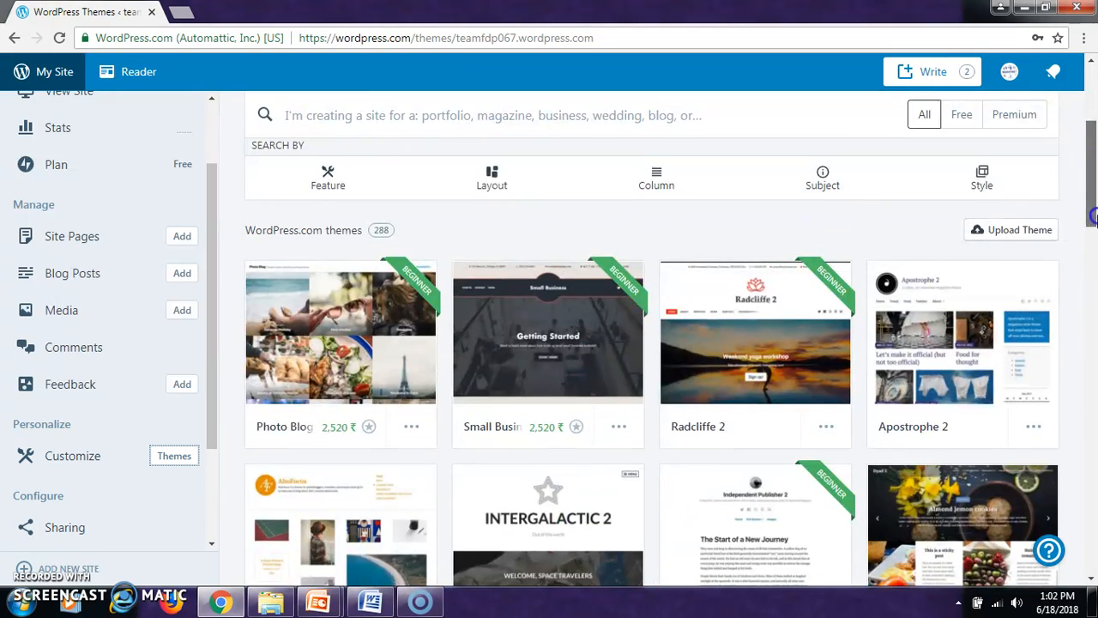
- Browse the theme gallery and preview the Karuna theme
{"action": "scroll", "scroll_direction": "down", "scroll_amount": 3}
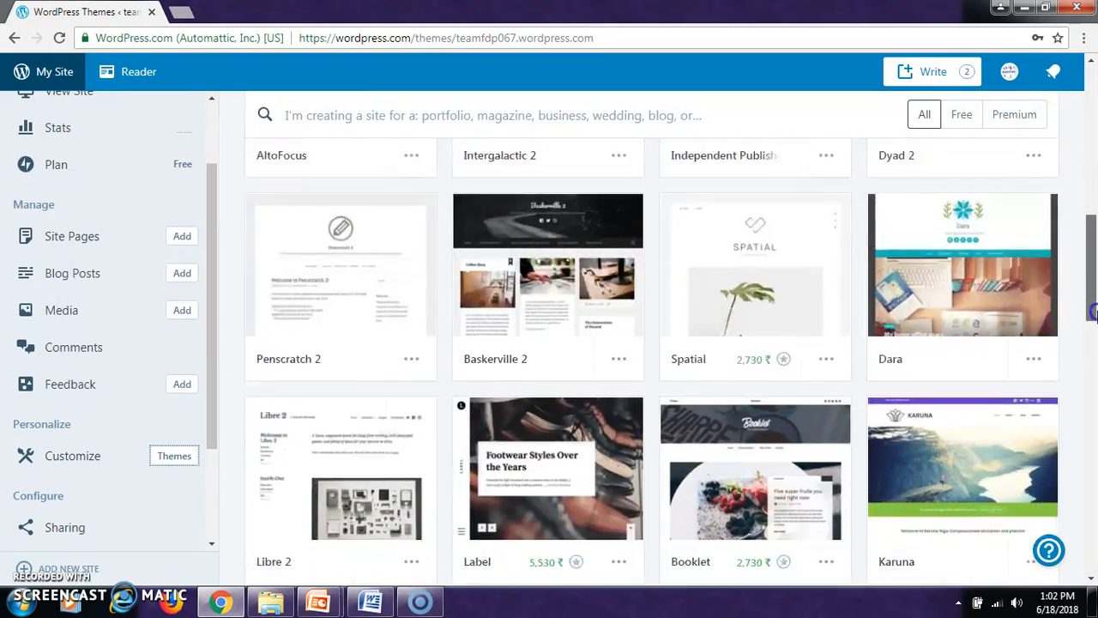
{"action": "scroll", "scroll_direction": "down", "scroll_amount": 3}
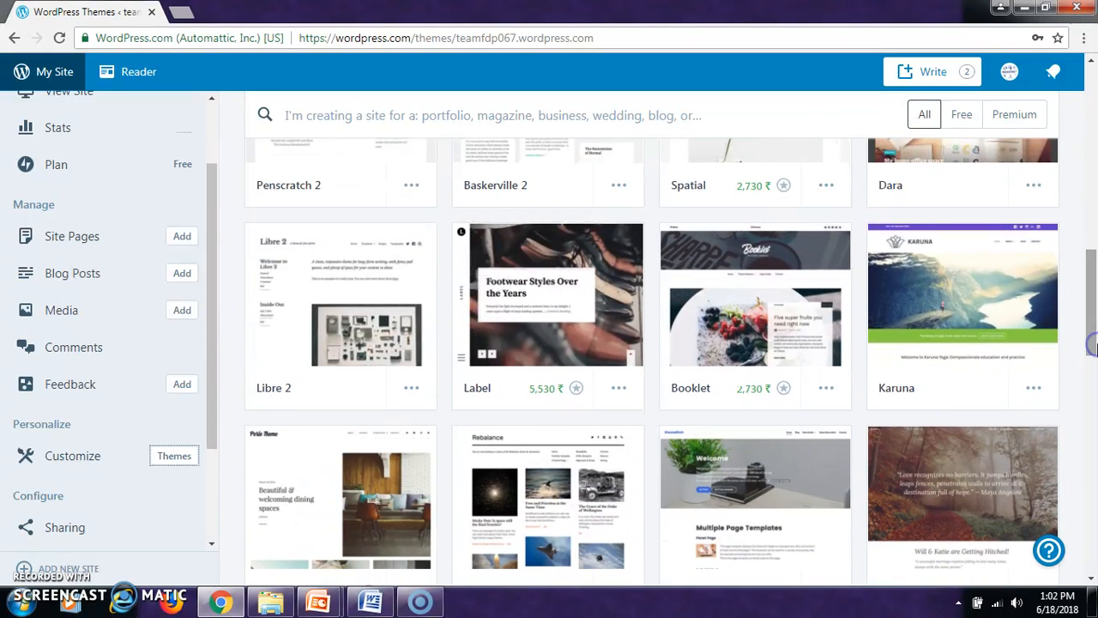
{"action": "left_click", "coordinate": [965, 294]}
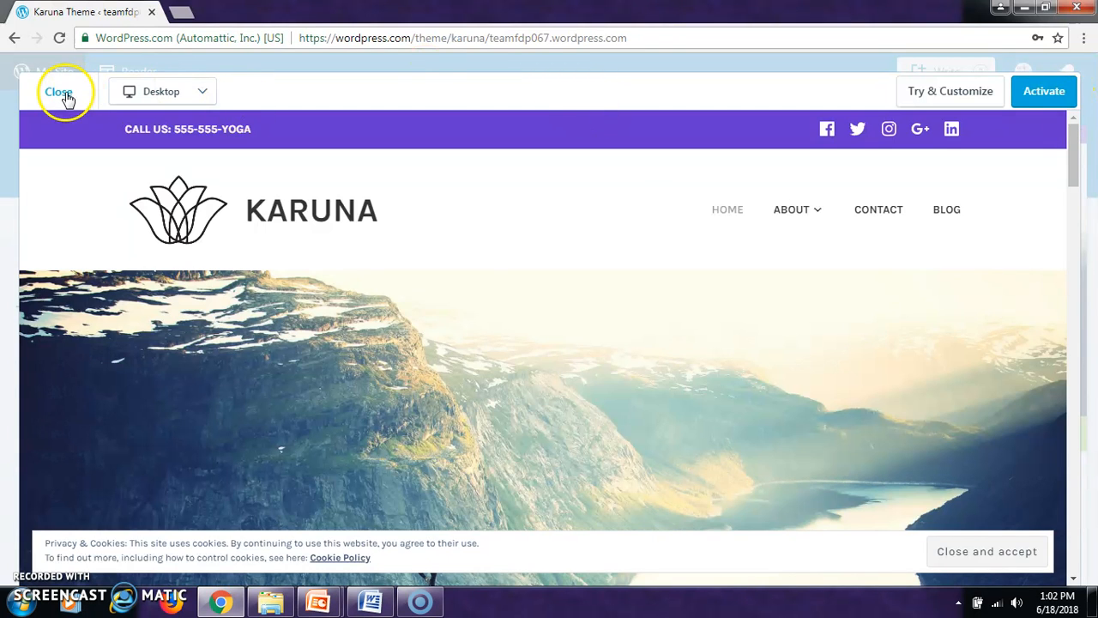
- Close the Karuna preview without activating and return to the My Site dashboard
{"action": "left_click", "coordinate": [57, 92]}
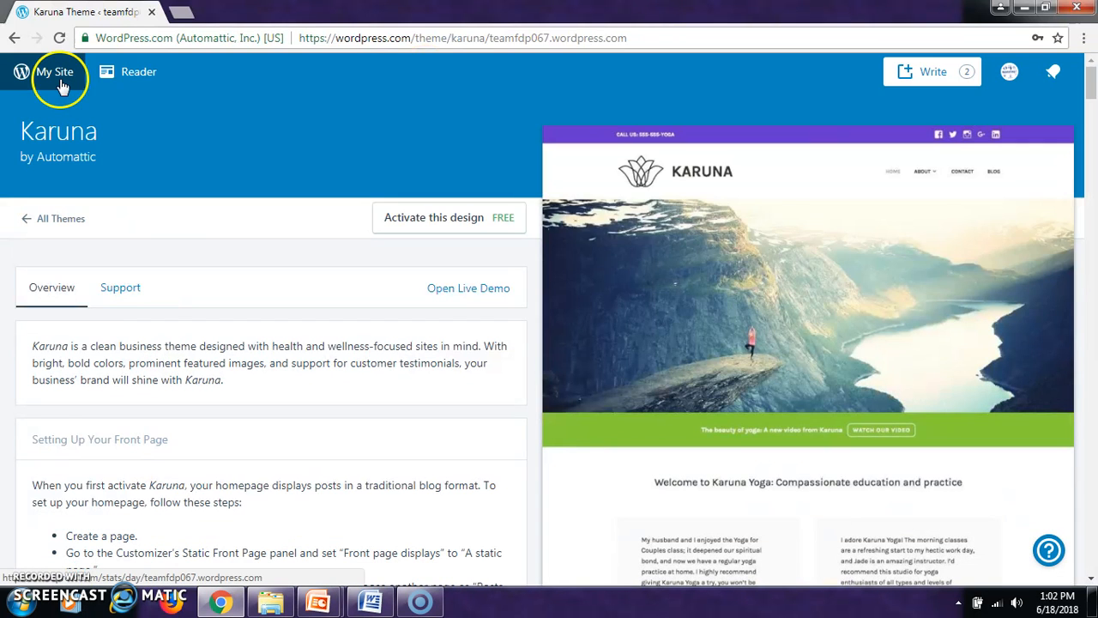
{"action": "left_click", "coordinate": [54, 71]}
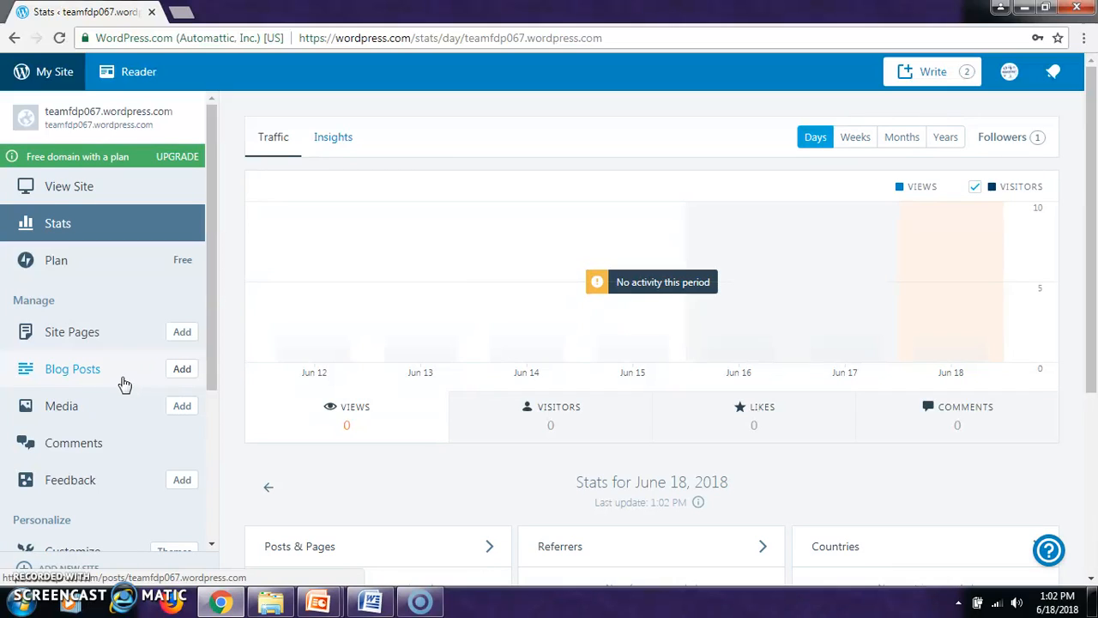
{"action": "left_click", "coordinate": [181, 369]}
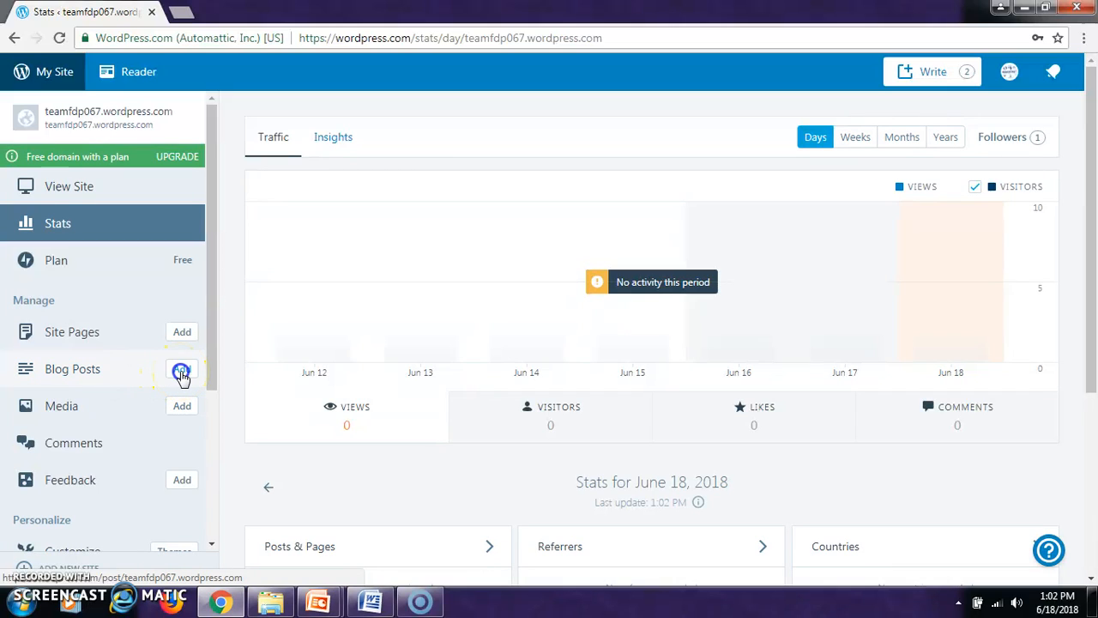
- Add a new blog post and give it the title 'fdp067'
{"action": "left_click", "coordinate": [181, 369]}
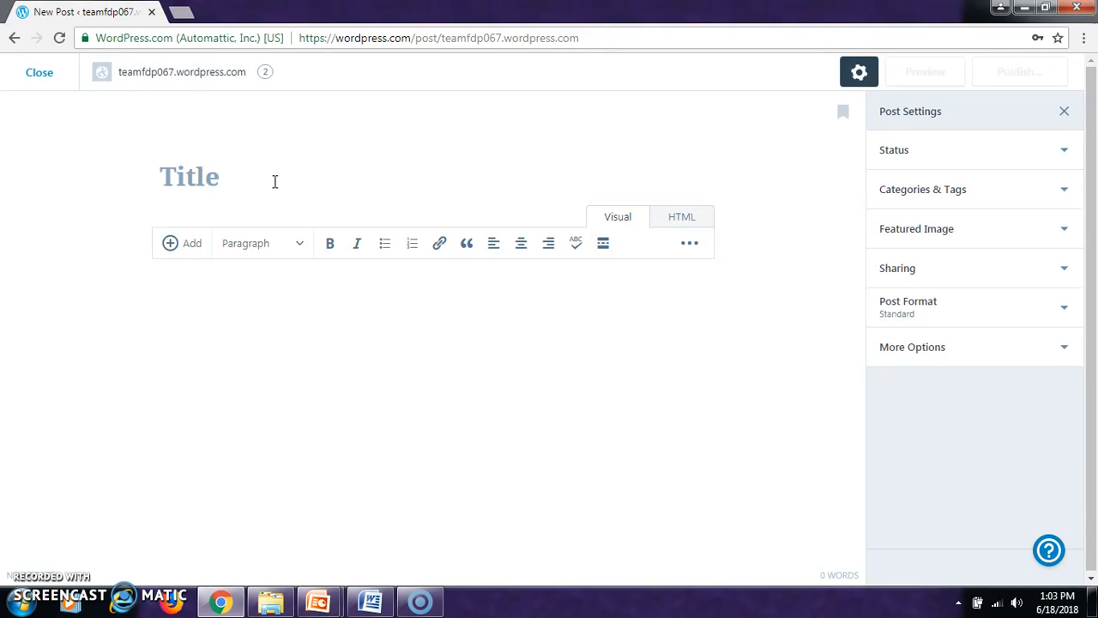
{"action": "left_click", "coordinate": [188, 177]}
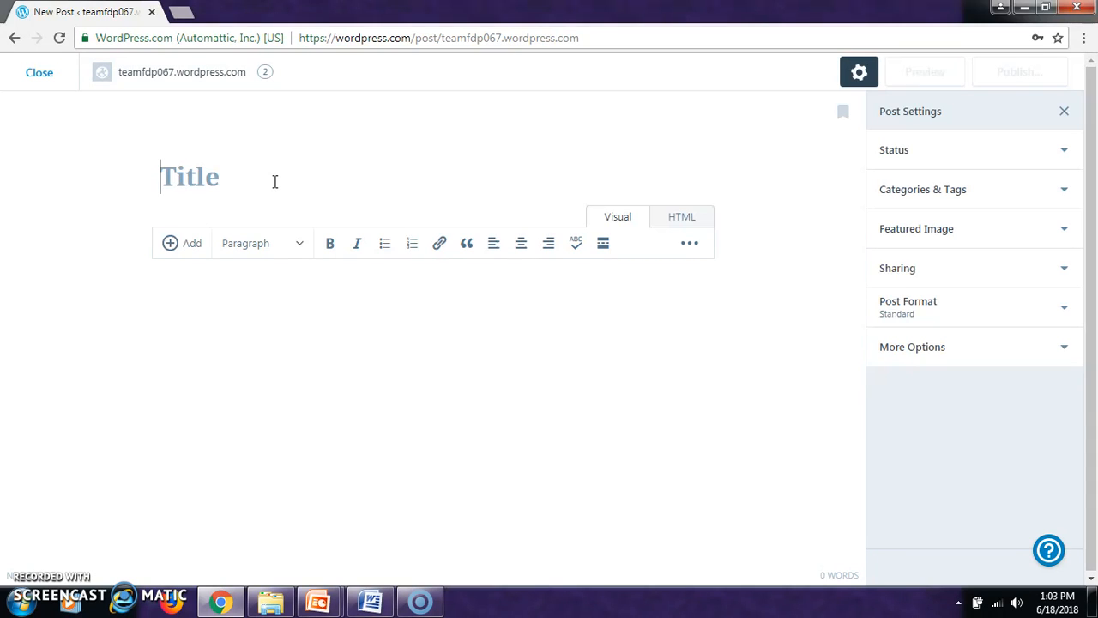
{"action": "type", "text": "f"}
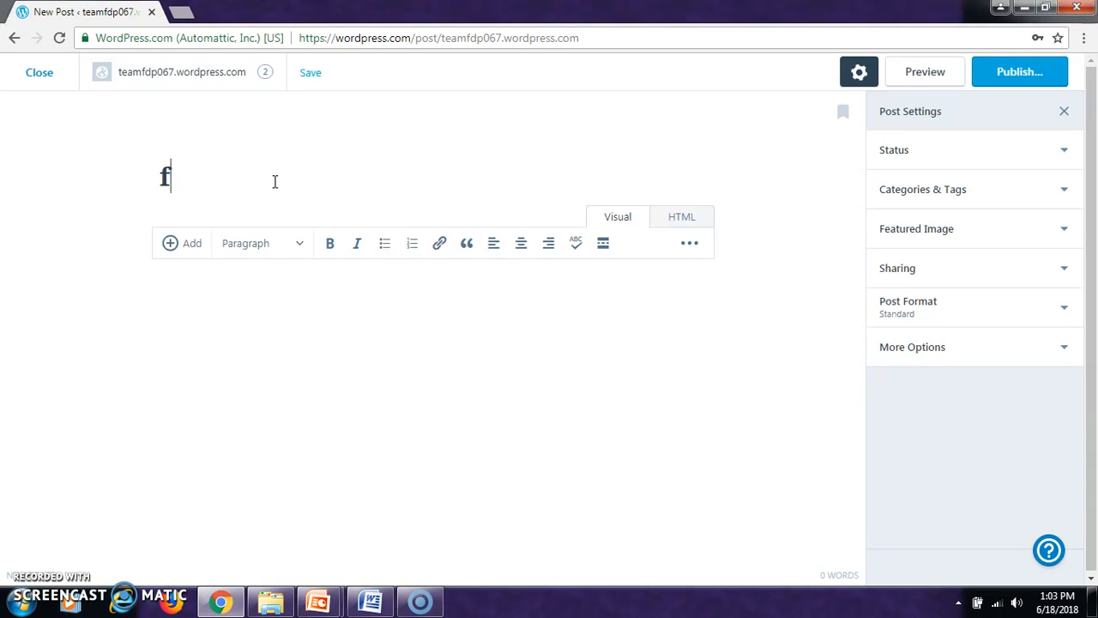
{"action": "type", "text": "dp"}
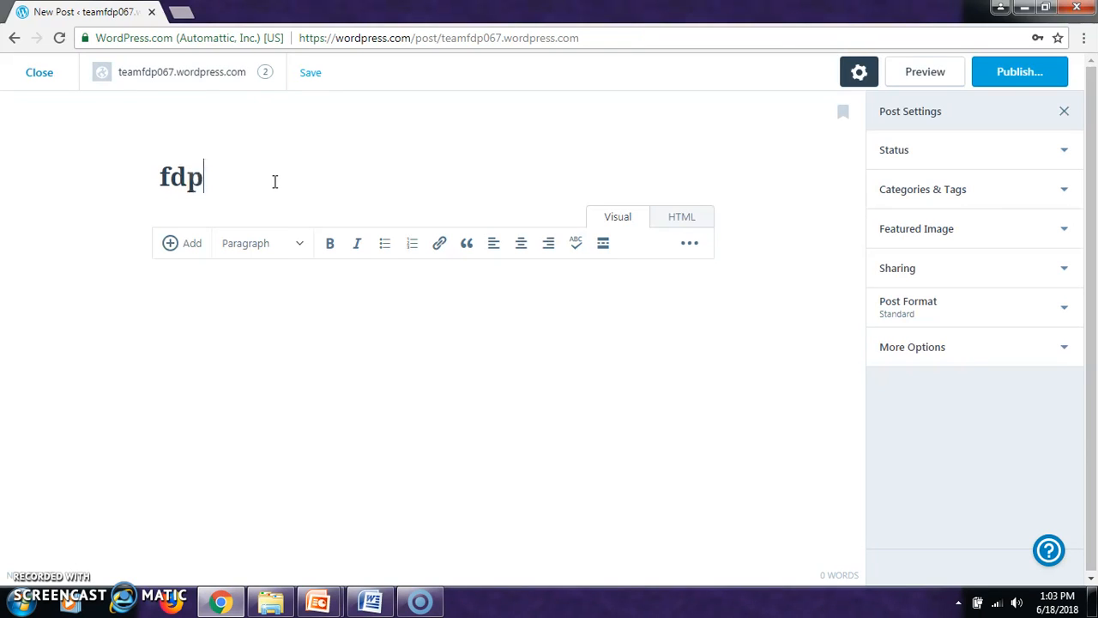
{"action": "type", "text": "067"}
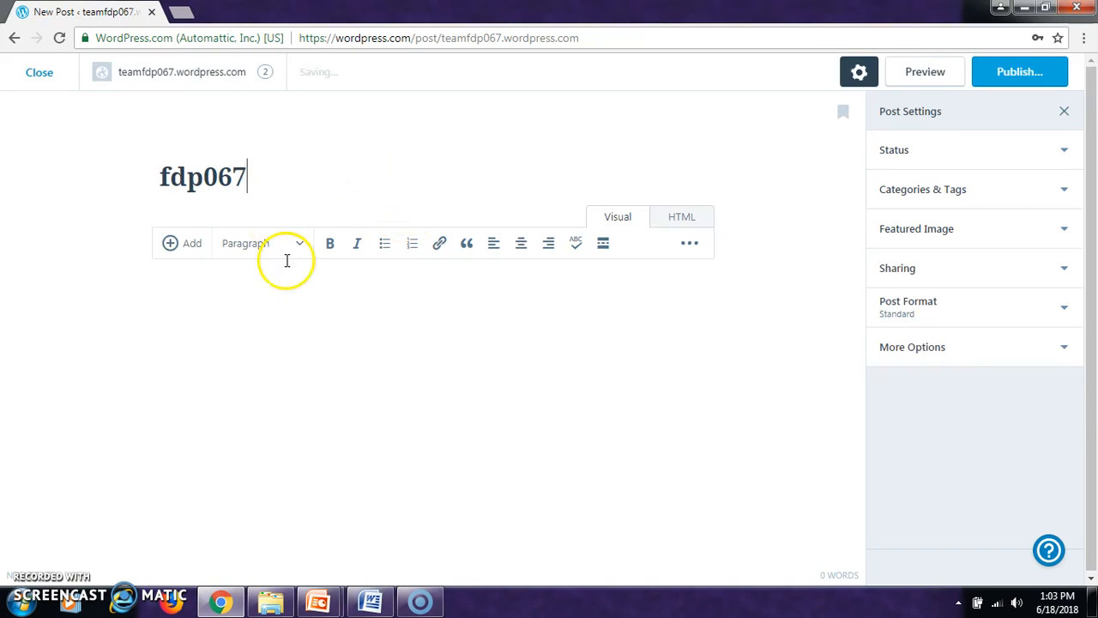
{"action": "left_click", "coordinate": [182, 243]}
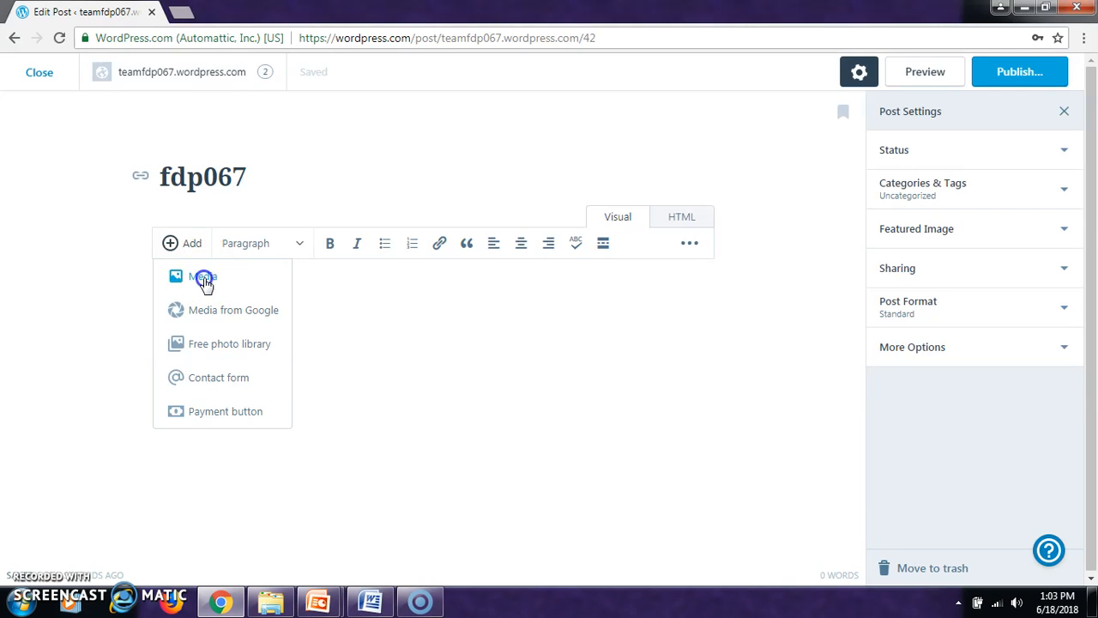
- Insert the seedling image from the media library and align it center
{"action": "left_click", "coordinate": [203, 276]}
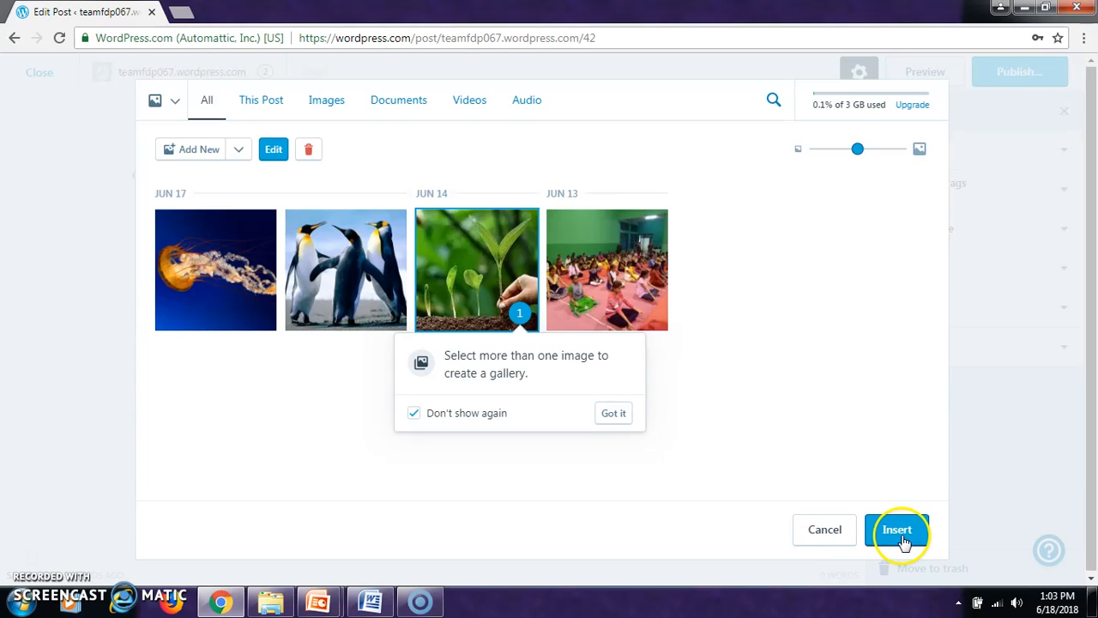
{"action": "left_click", "coordinate": [899, 530]}
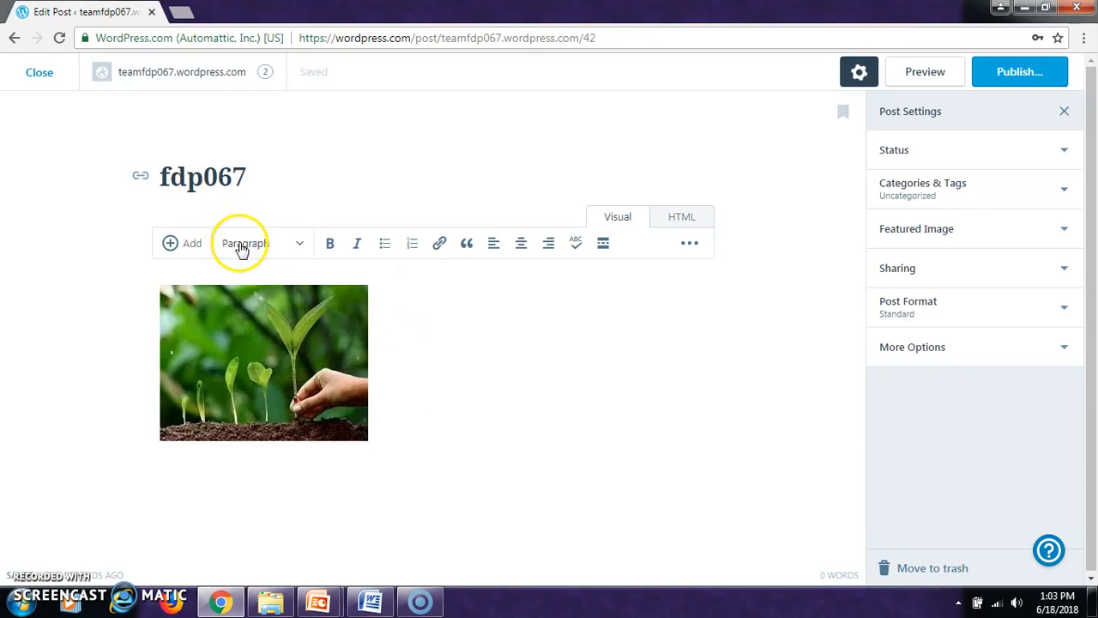
{"action": "left_click", "coordinate": [244, 243]}
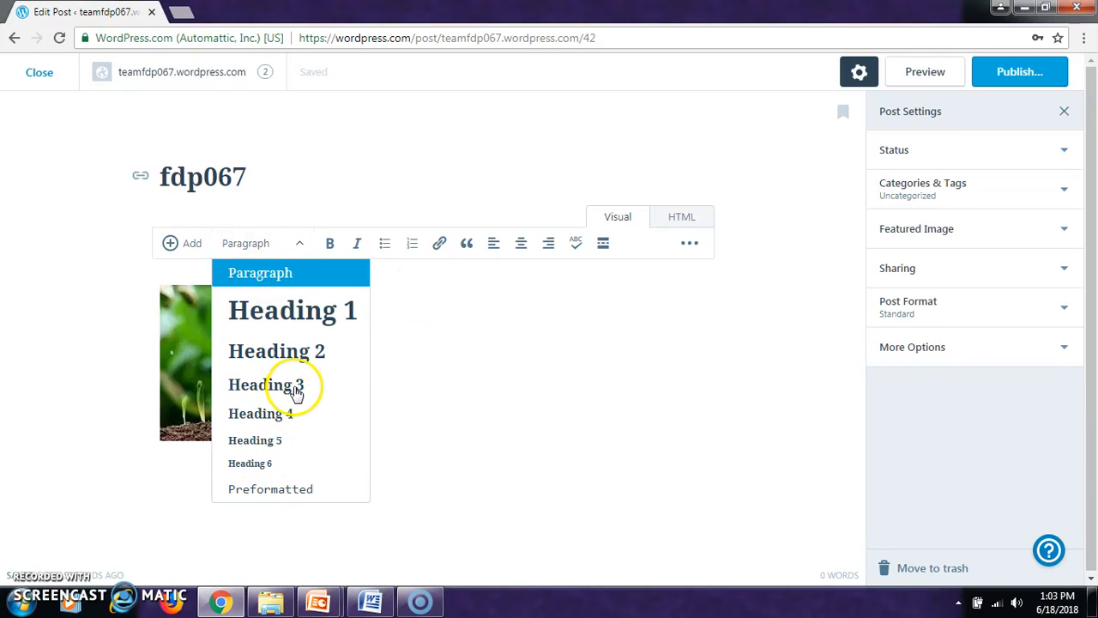
{"action": "left_click", "coordinate": [266, 385]}
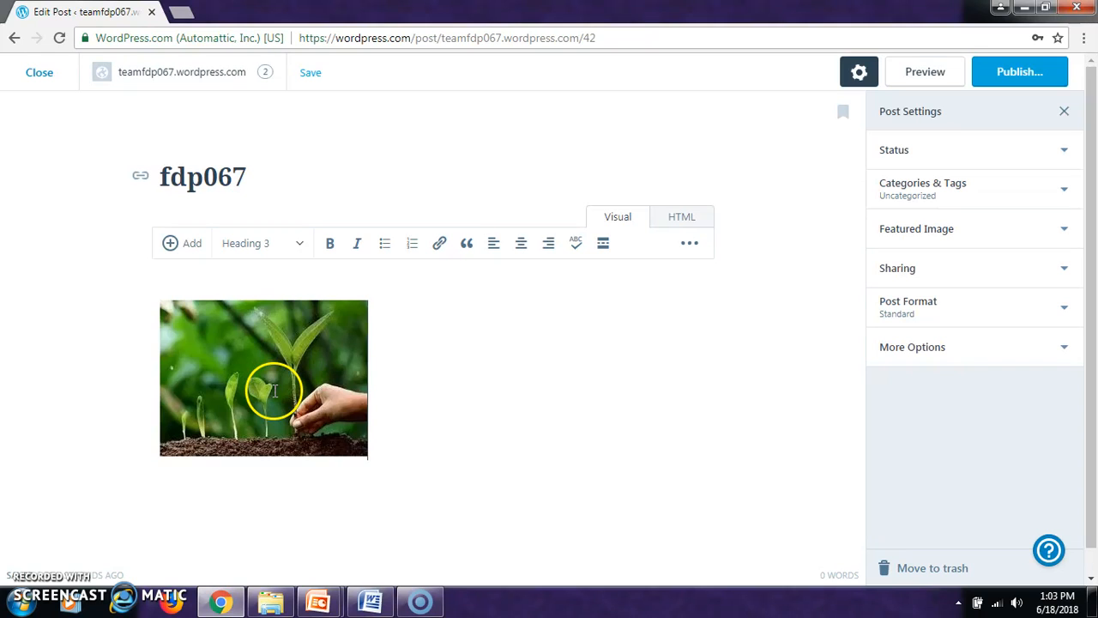
{"action": "left_click", "coordinate": [263, 391]}
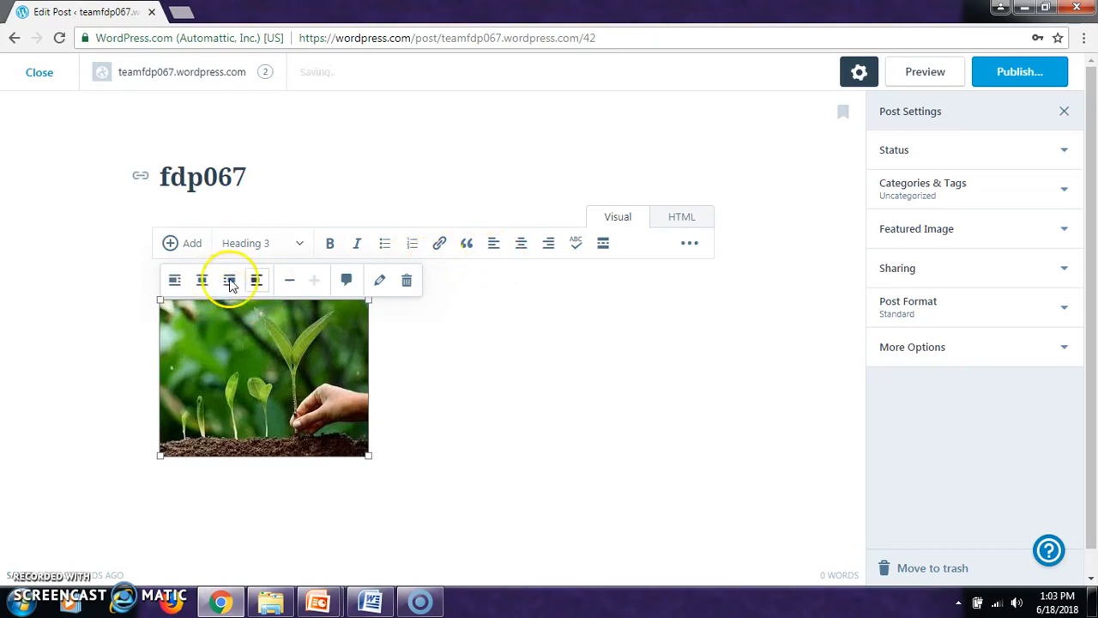
{"action": "left_click", "coordinate": [230, 280]}
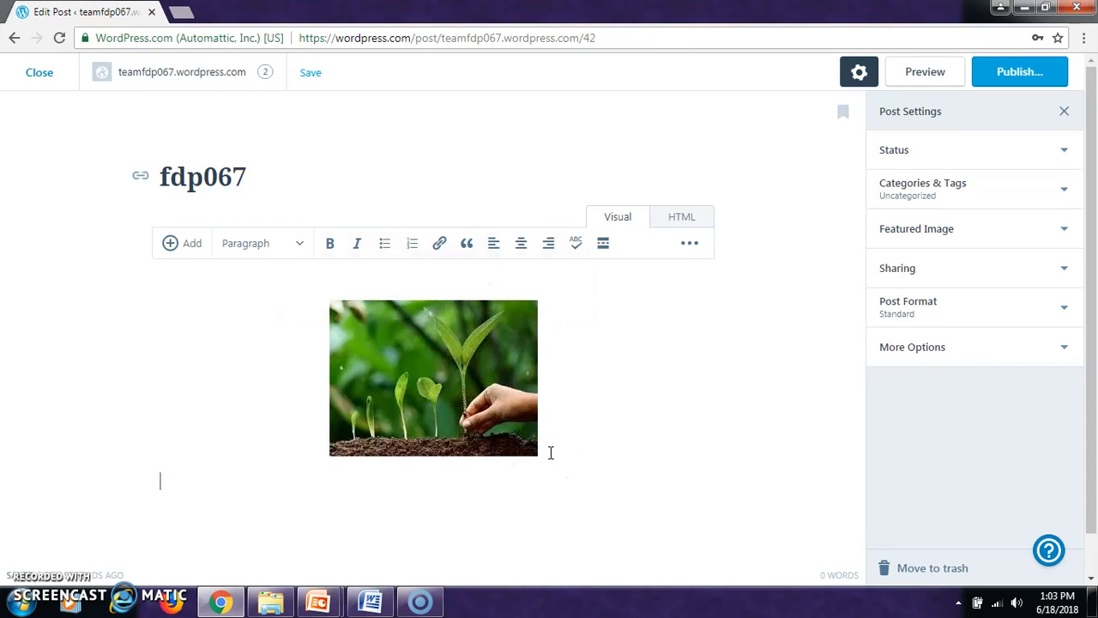
- Type below the seedling image that team fdp067 is interested in mentoring educators in learning practices
{"action": "type", "text": "We the team"}
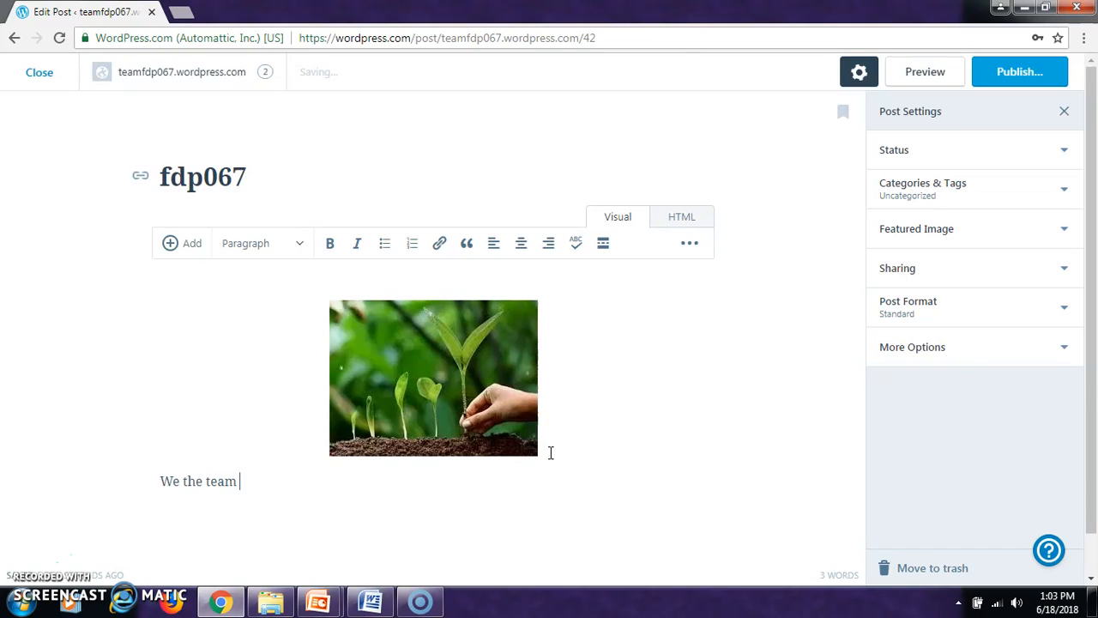
{"action": "type", "text": "fdp067"}
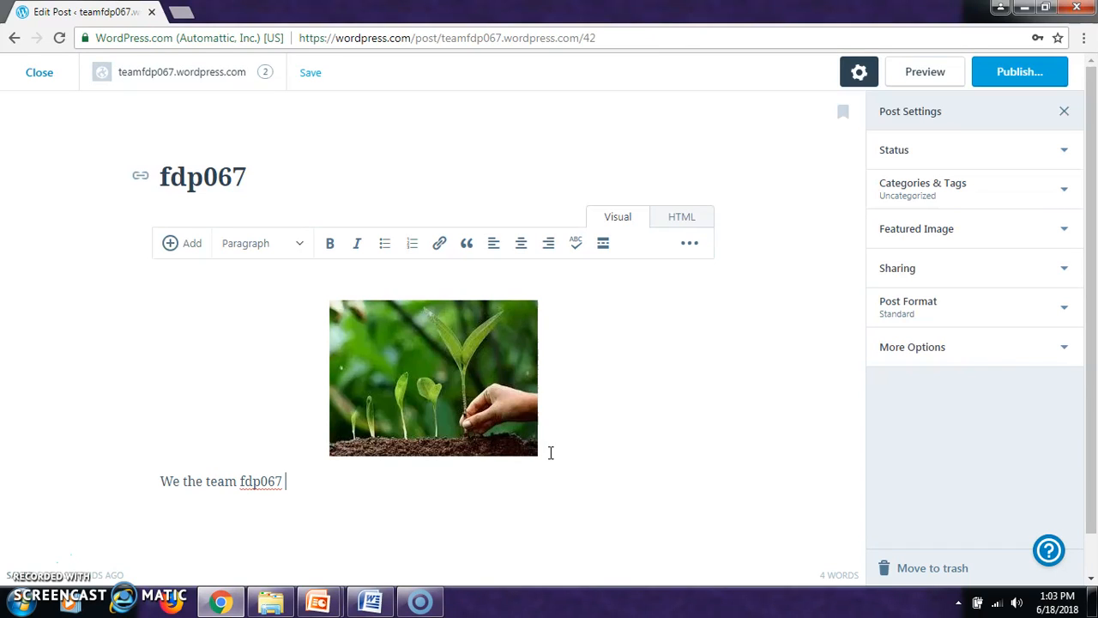
{"action": "type", "text": "is"}
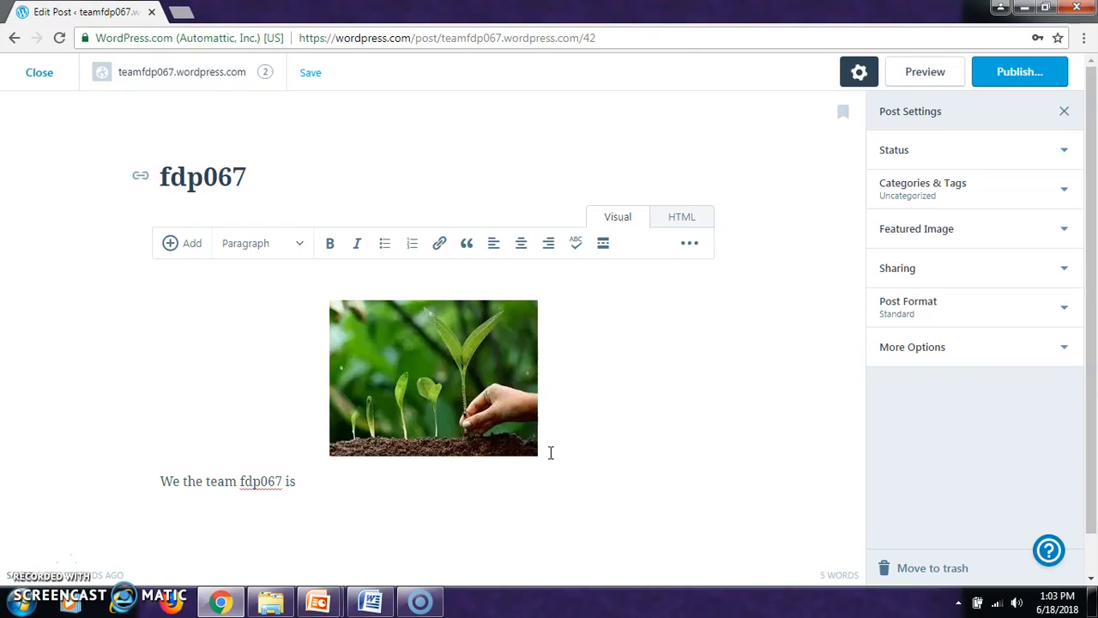
{"action": "type", "text": "intr"}
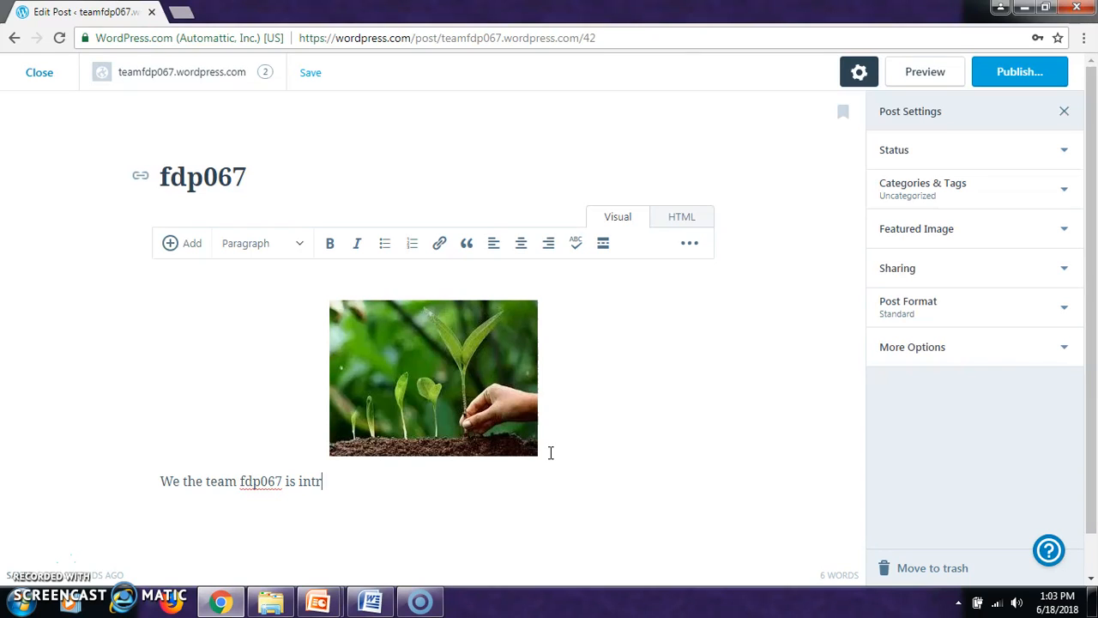
{"action": "type", "text": "ested"}
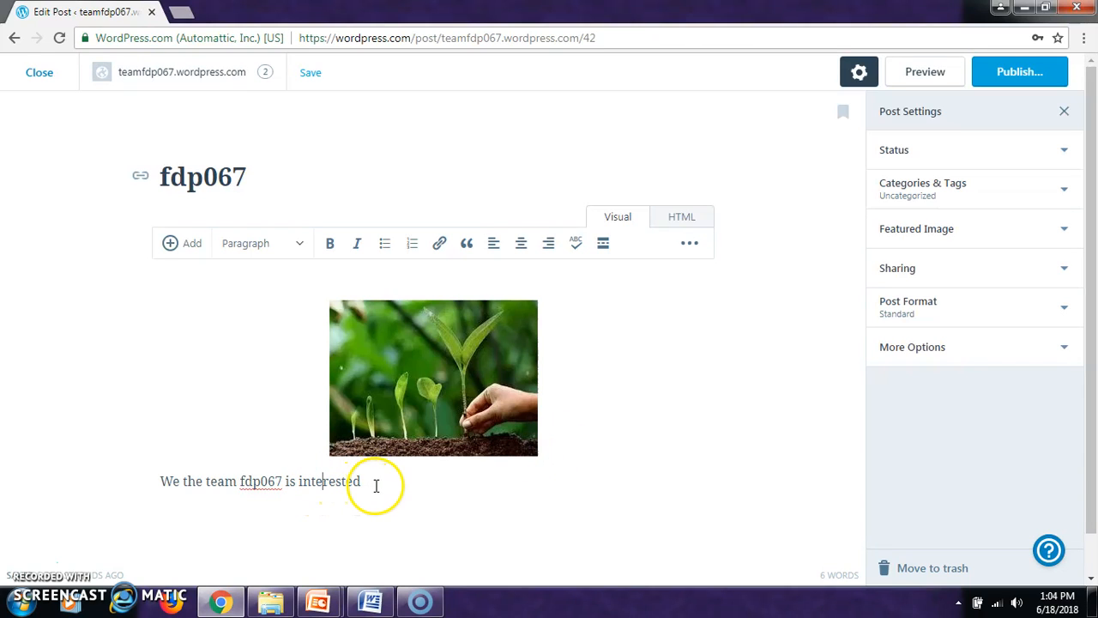
{"action": "type", "text": "to"}
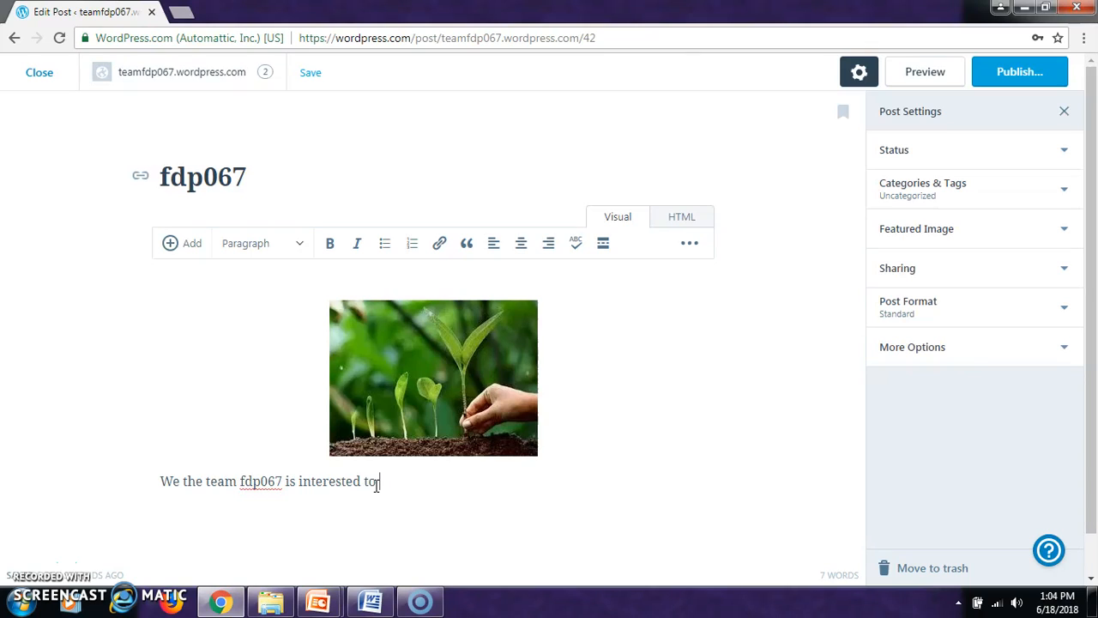
{"action": "type", "text": "rmentor th"}
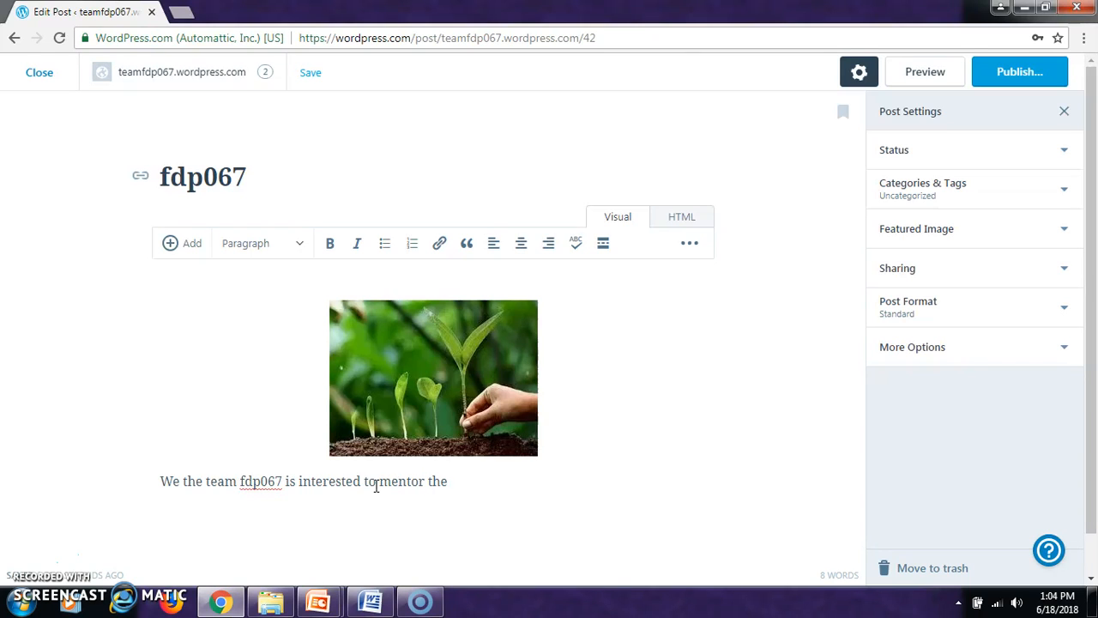
{"action": "type", "text": "ed"}
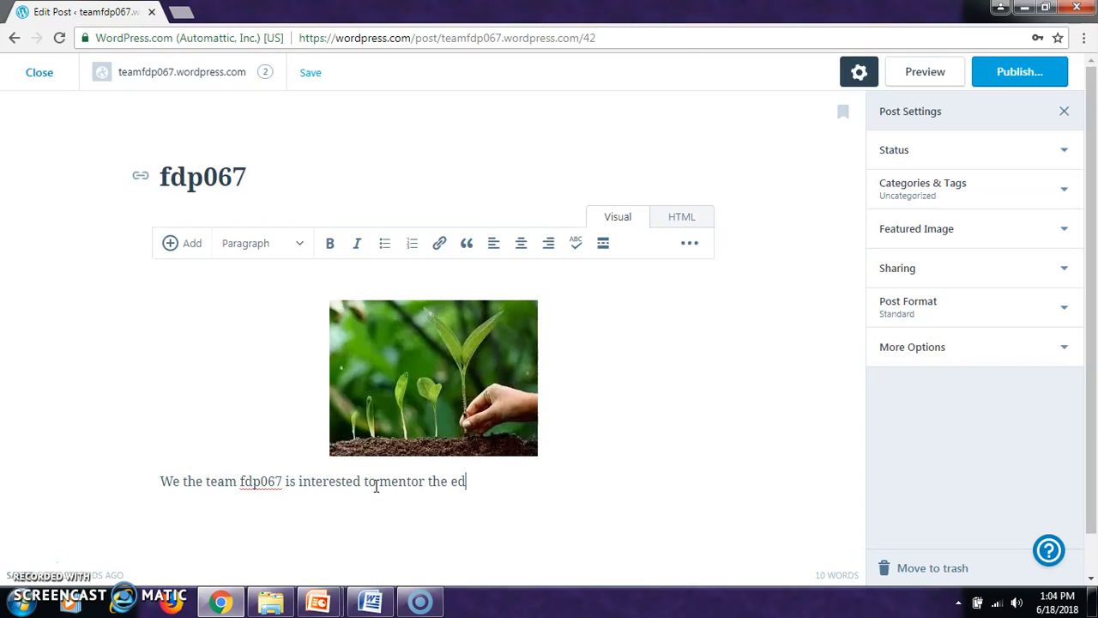
{"action": "type", "text": "ucators"}
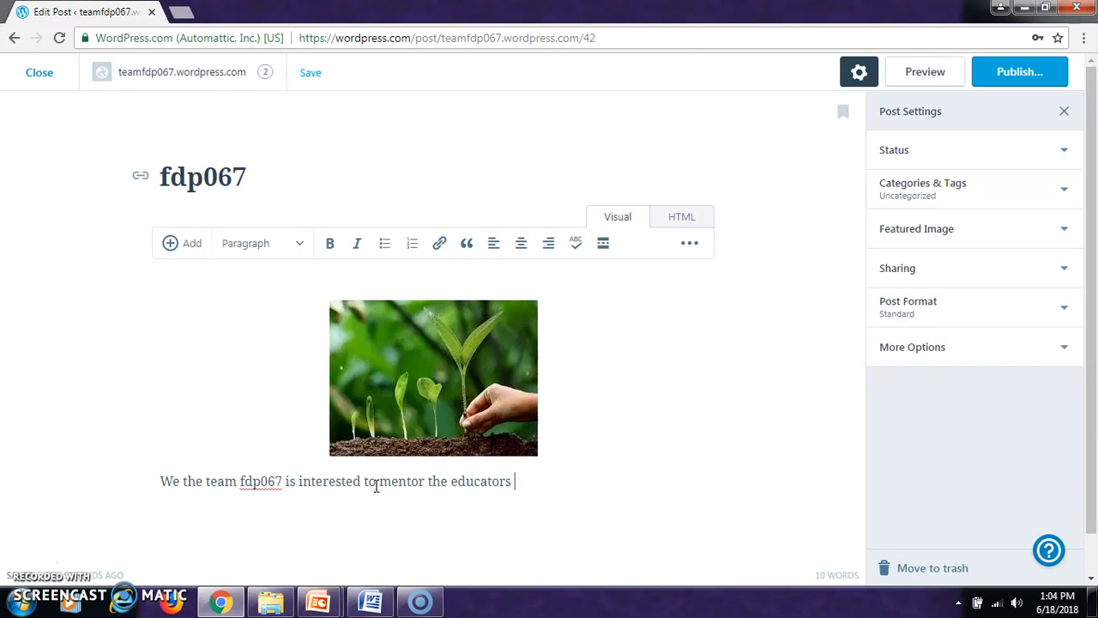
{"action": "type", "text": "in the"}
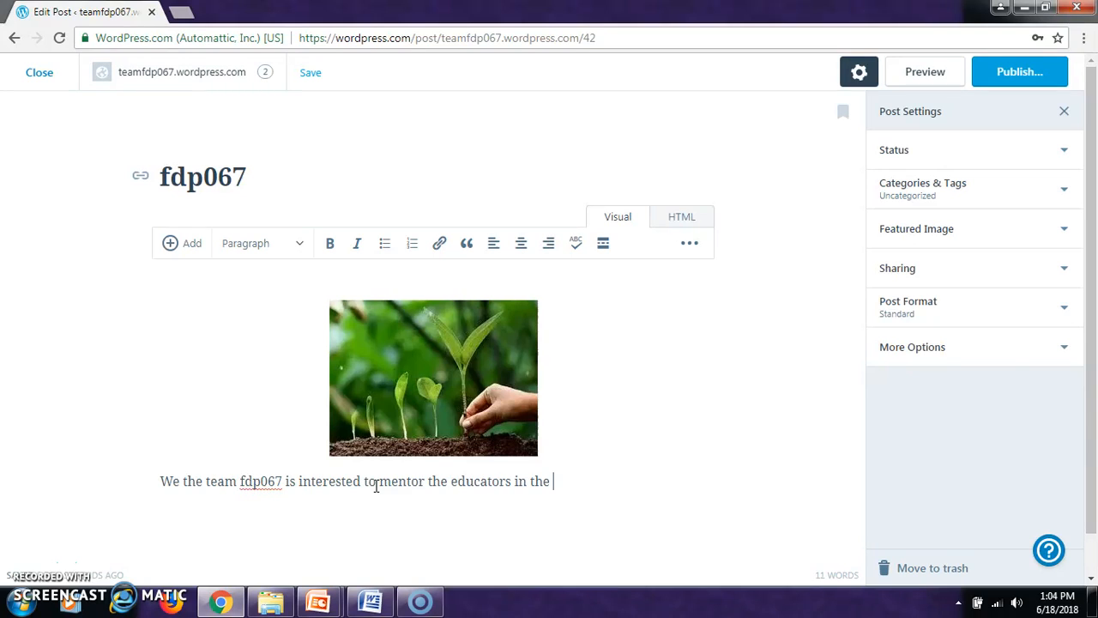
{"action": "type", "text": "field of teac"}
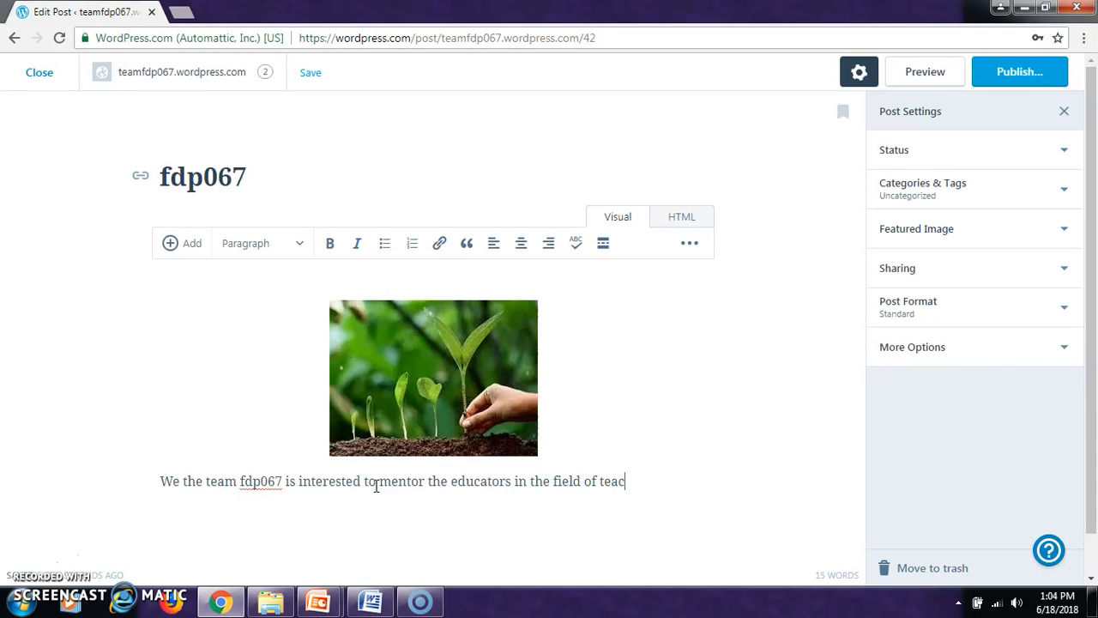
{"action": "type", "text": "hin"}
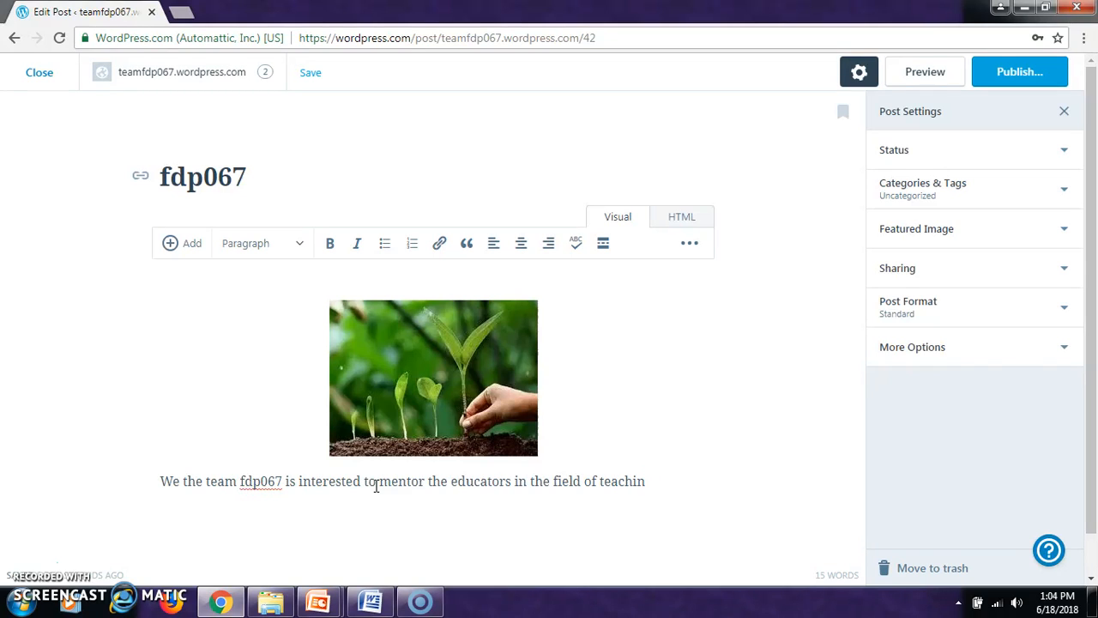
{"action": "type", "text": "learning p"}
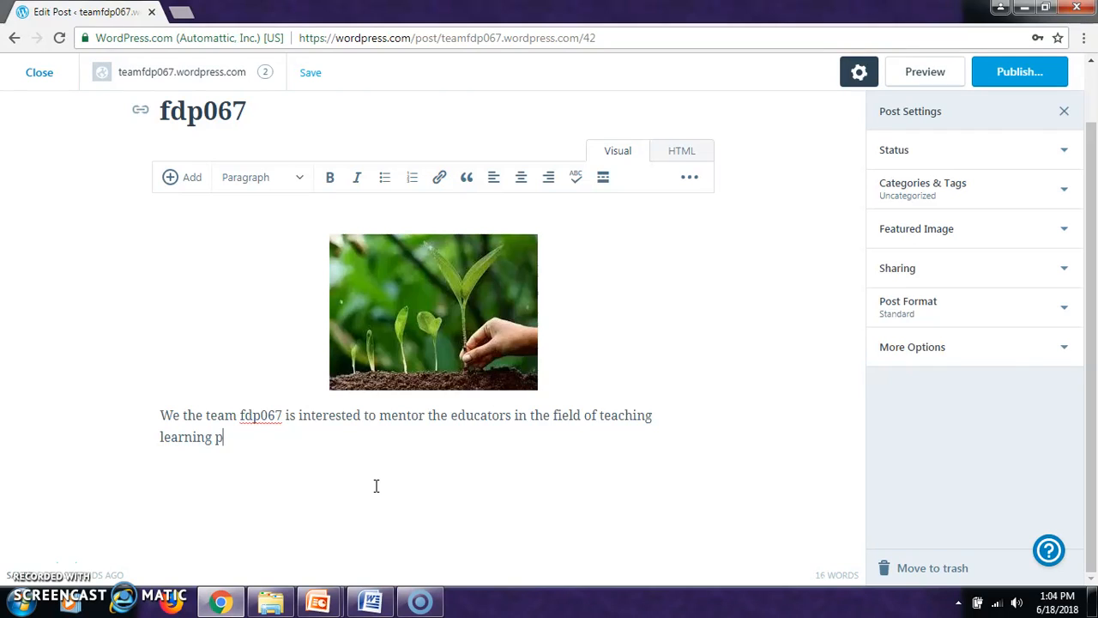
{"action": "type", "text": "ractces"}
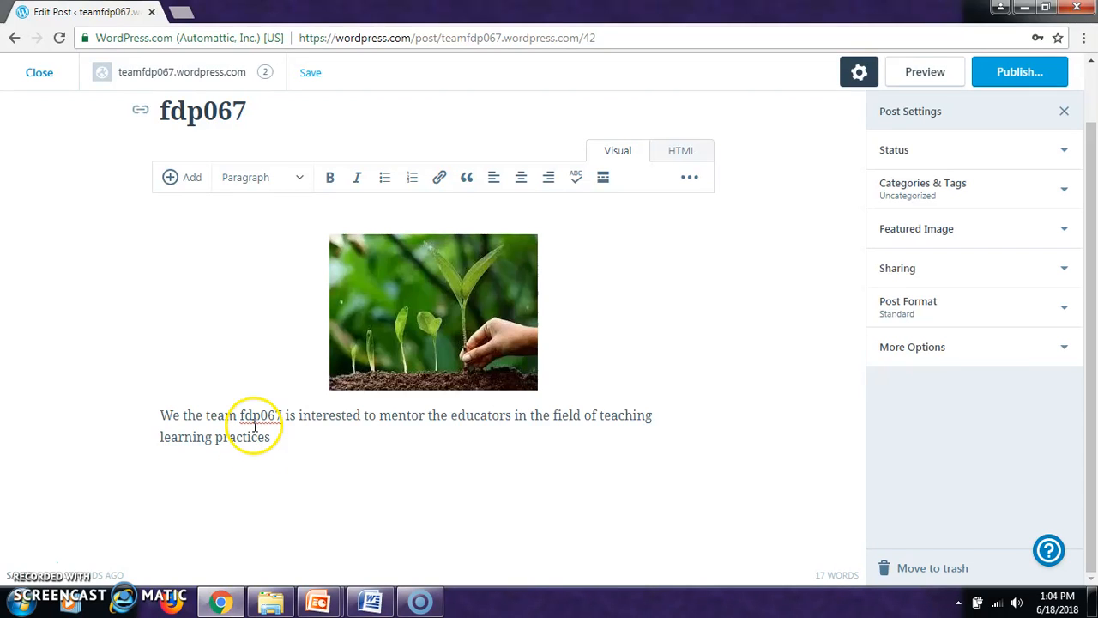
- Publish the fdp067 post immediately with Public visibility
{"action": "left_click", "coordinate": [310, 72]}
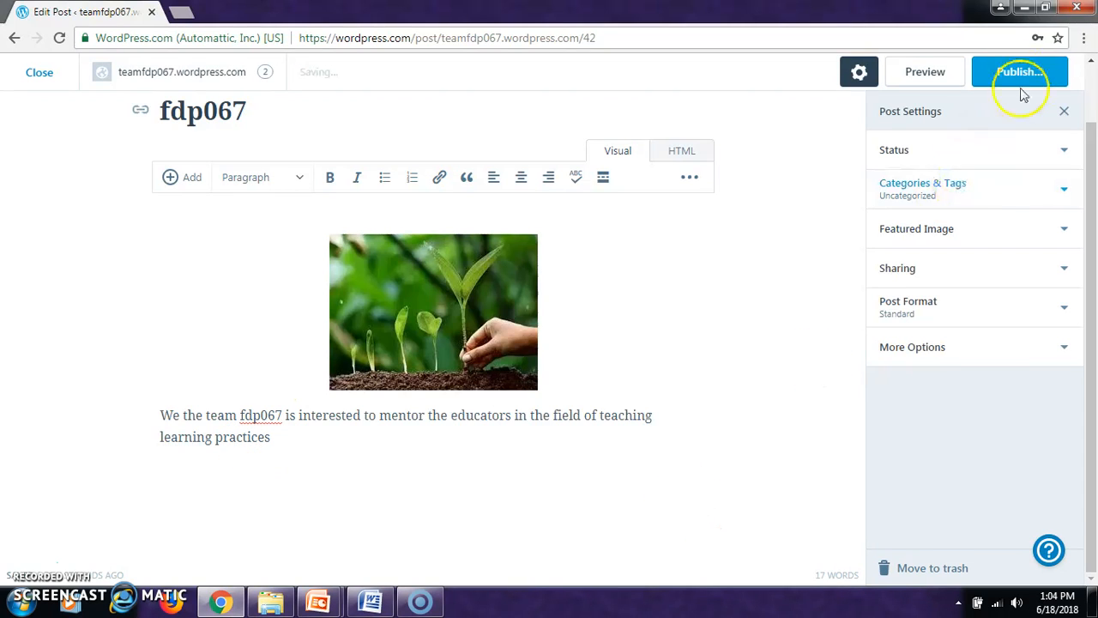
{"action": "left_click", "coordinate": [1020, 73]}
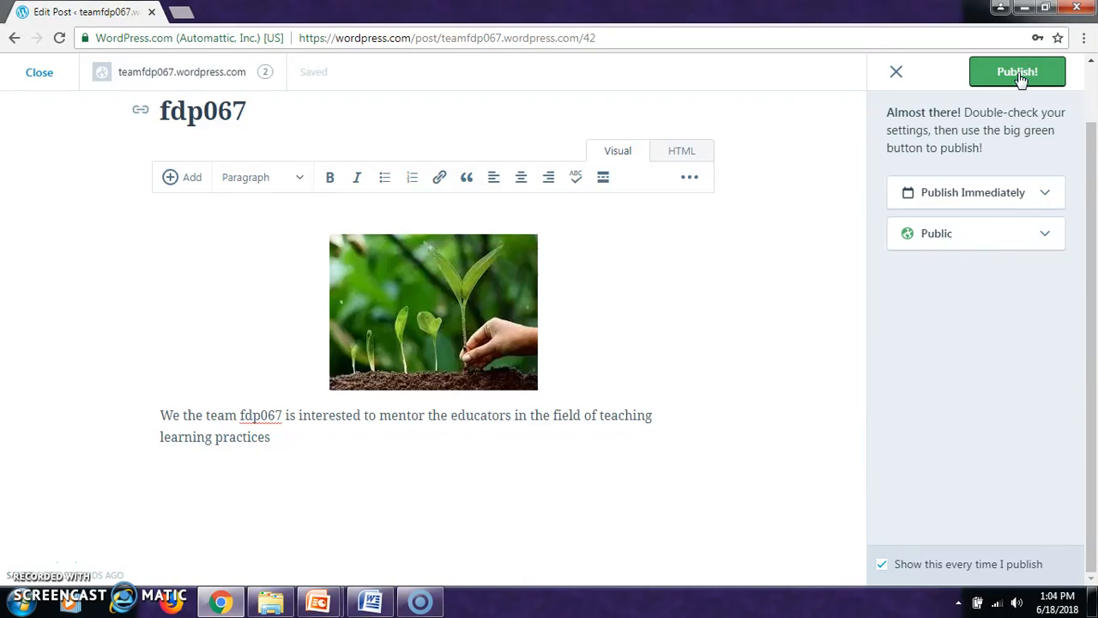
{"action": "left_click", "coordinate": [1016, 71]}
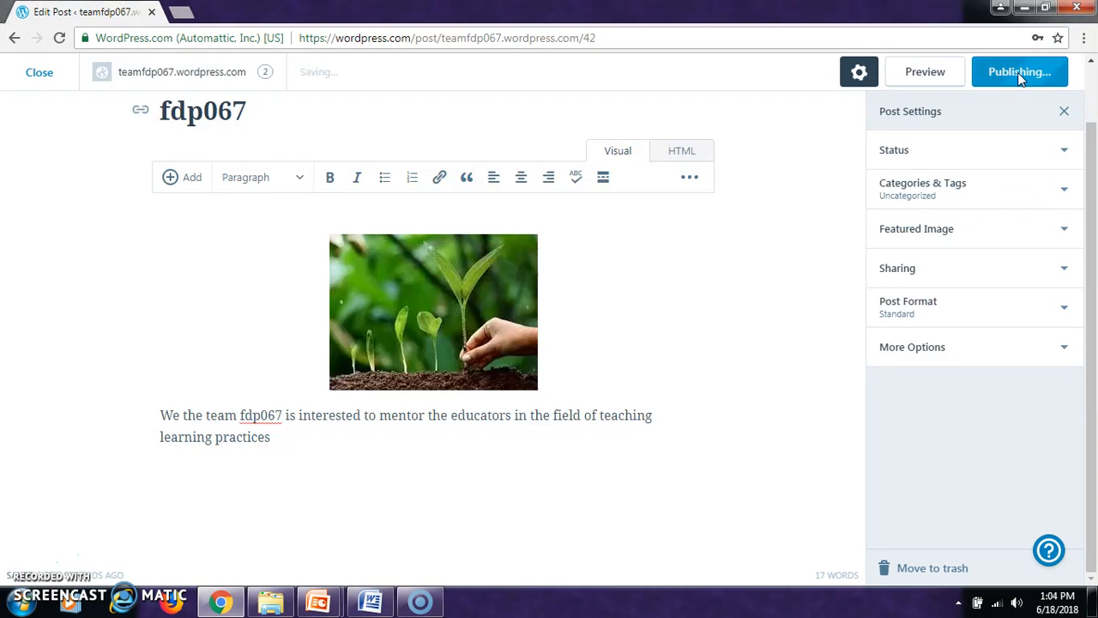
{"action": "left_click", "coordinate": [1027, 71]}
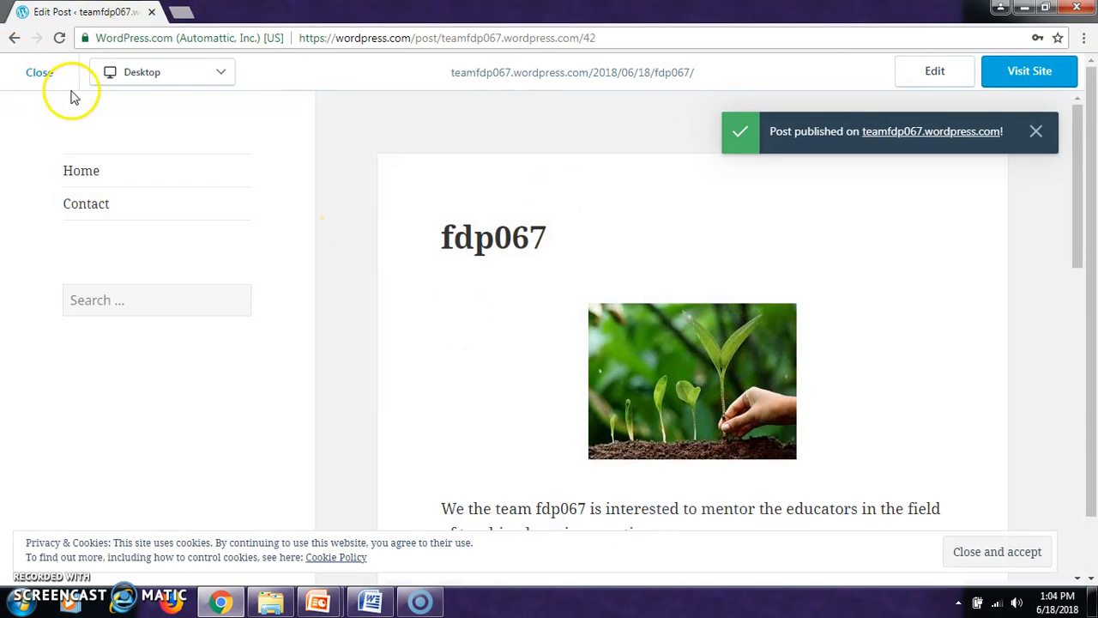
- Close the post preview and view the Blog Posts list, scrolling through the three published posts
{"action": "left_click", "coordinate": [32, 72]}
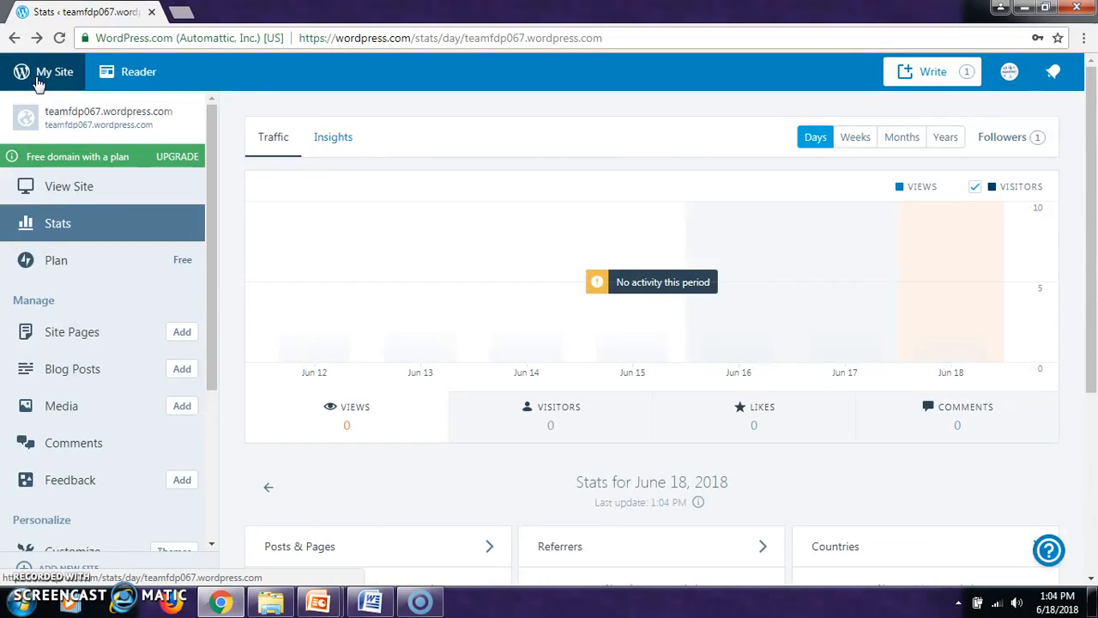
{"action": "left_click", "coordinate": [73, 369]}
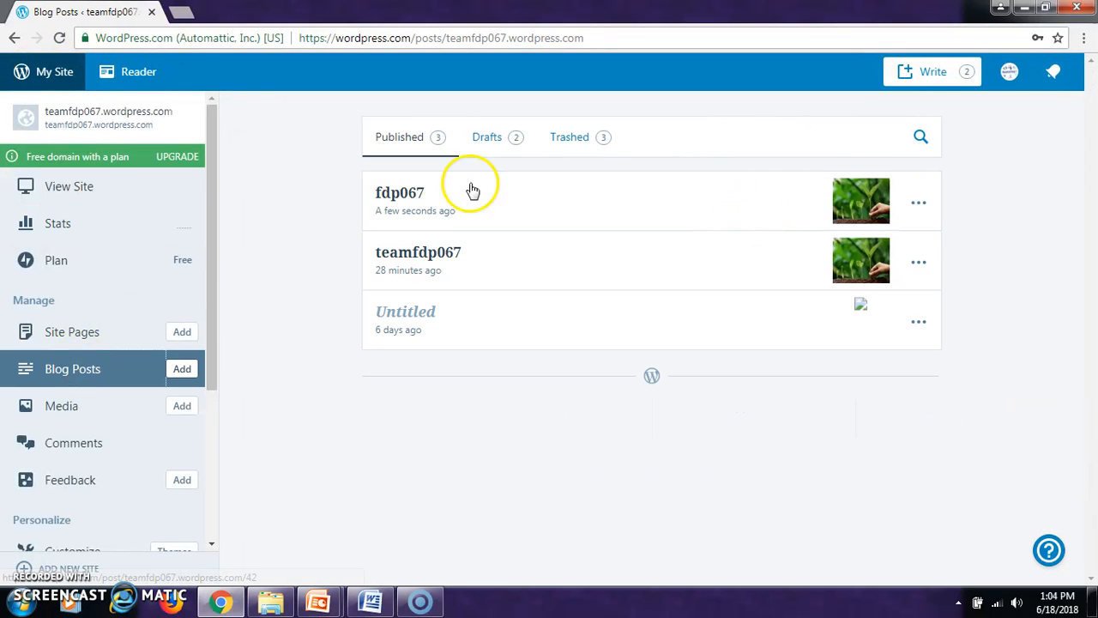
{"action": "mouse_move", "coordinate": [689, 201]}
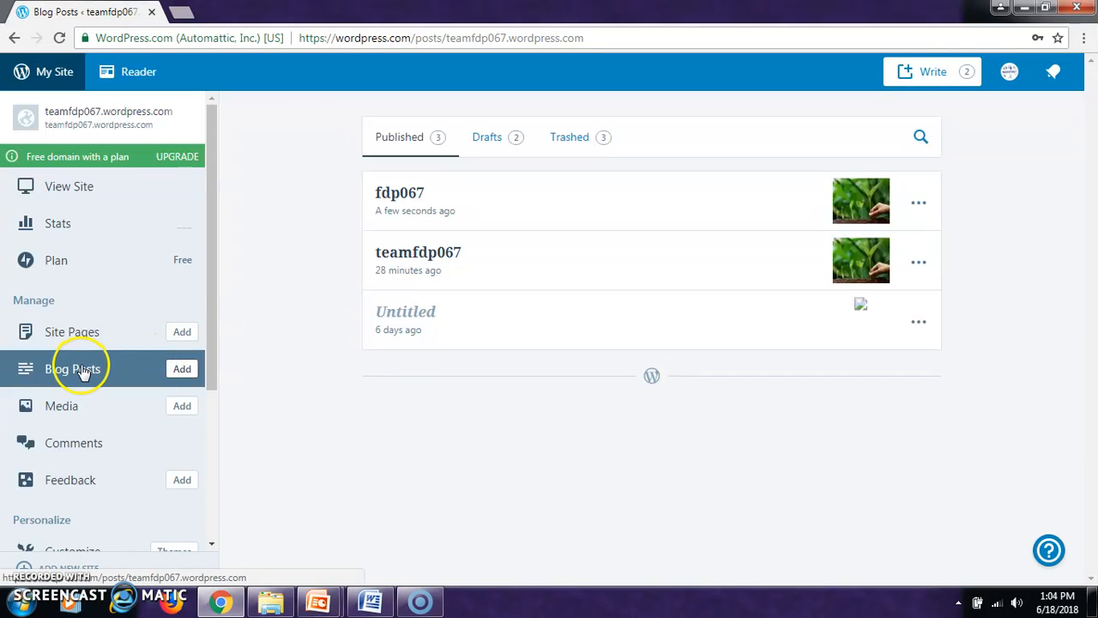
{"action": "scroll", "scroll_direction": "down", "scroll_amount": 3}
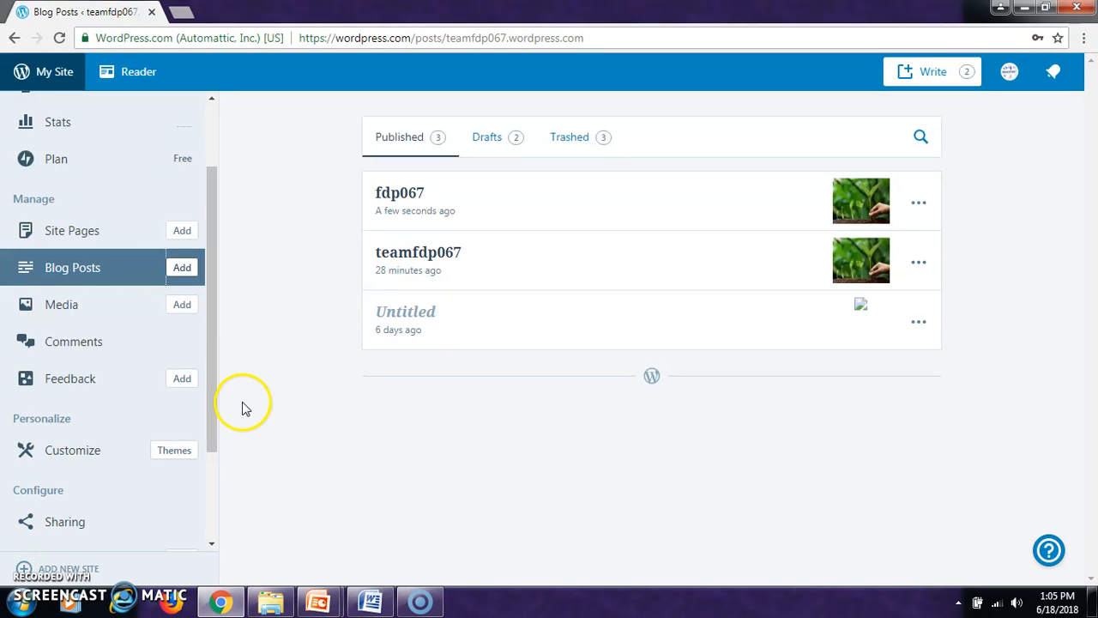
{"action": "mouse_move", "coordinate": [35, 560]}
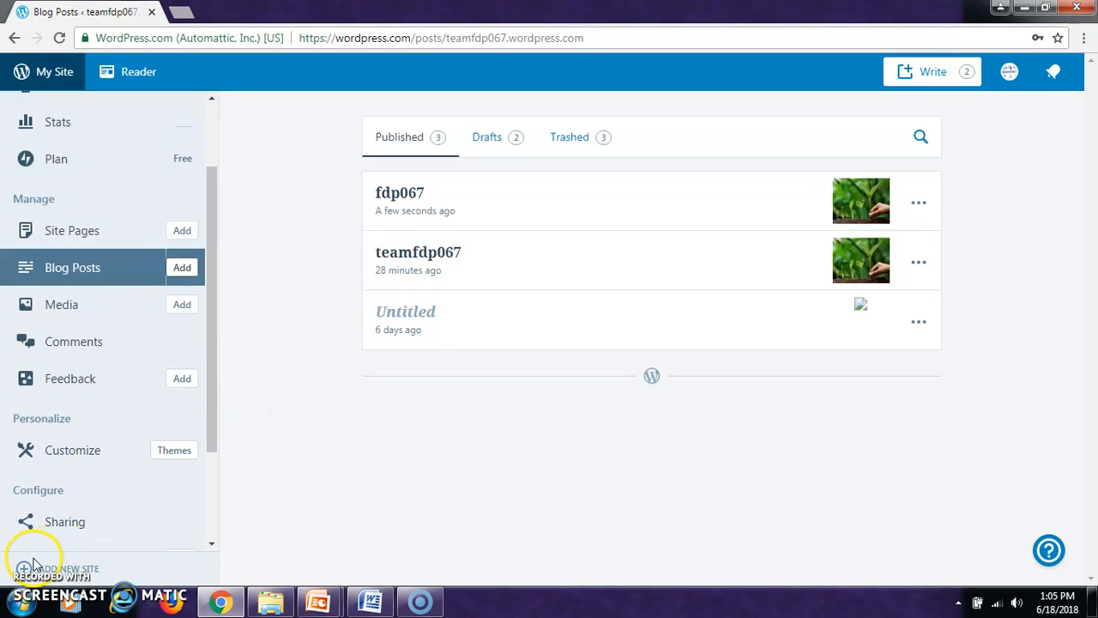